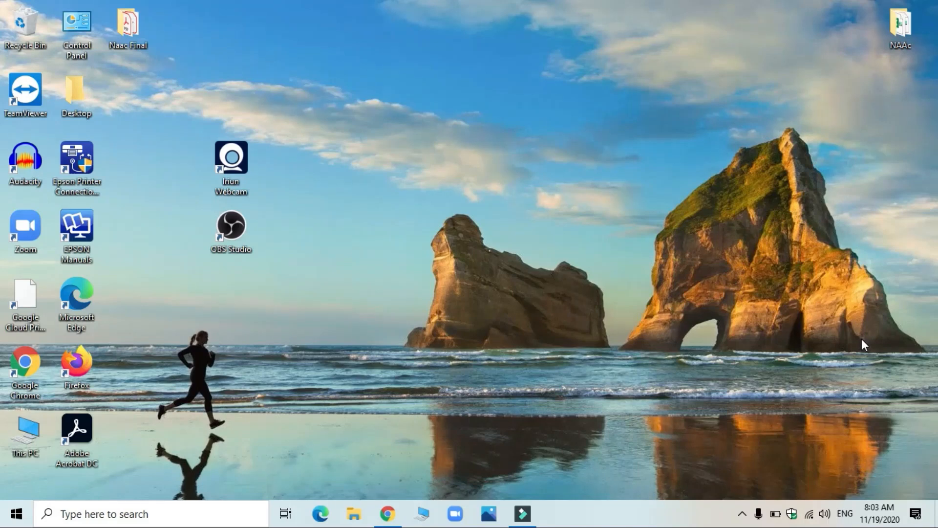
mouse_move(689, 337)
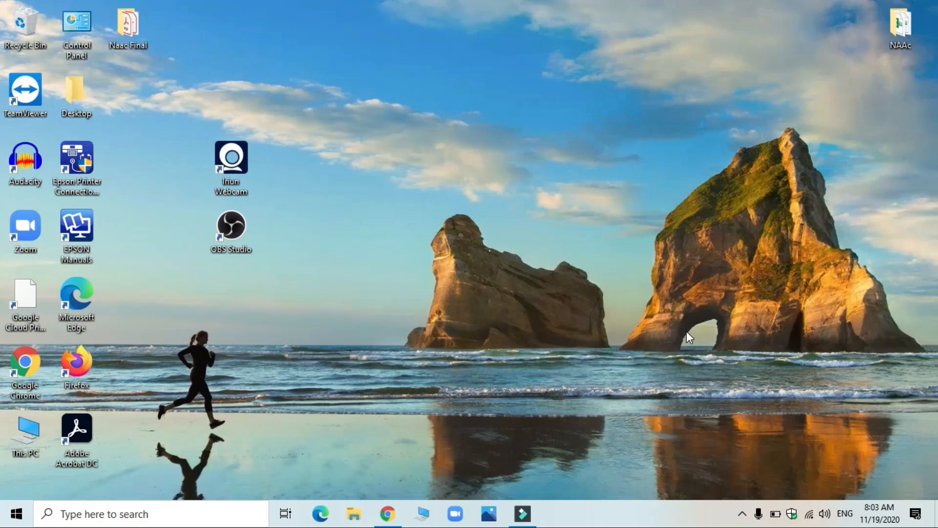
mouse_move(611, 330)
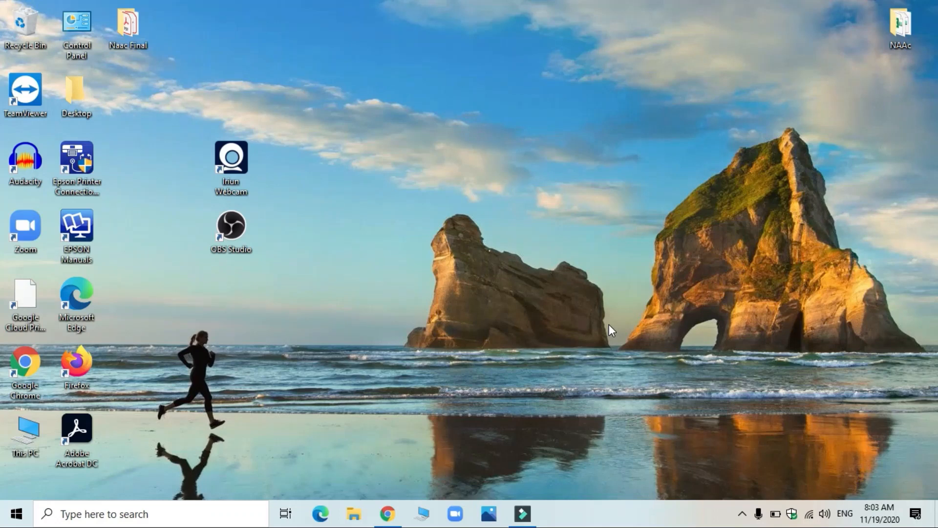
mouse_move(618, 333)
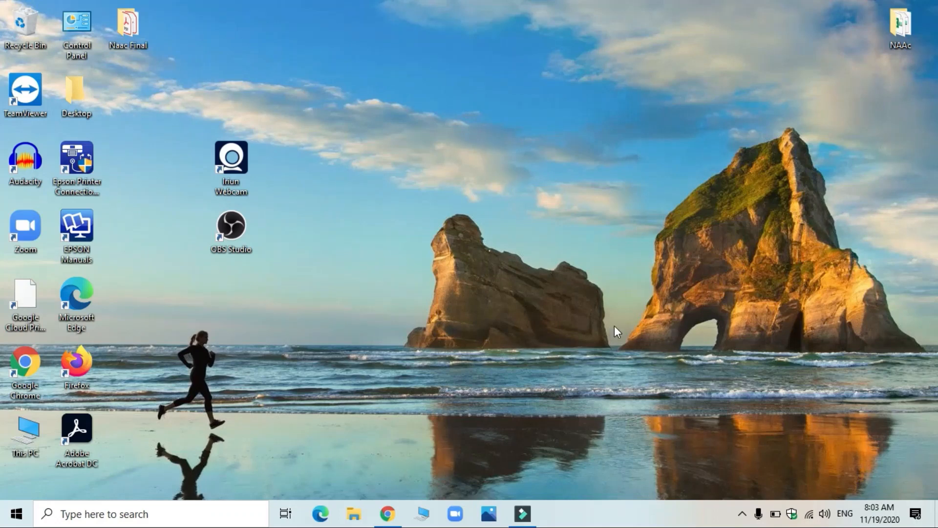
mouse_move(607, 220)
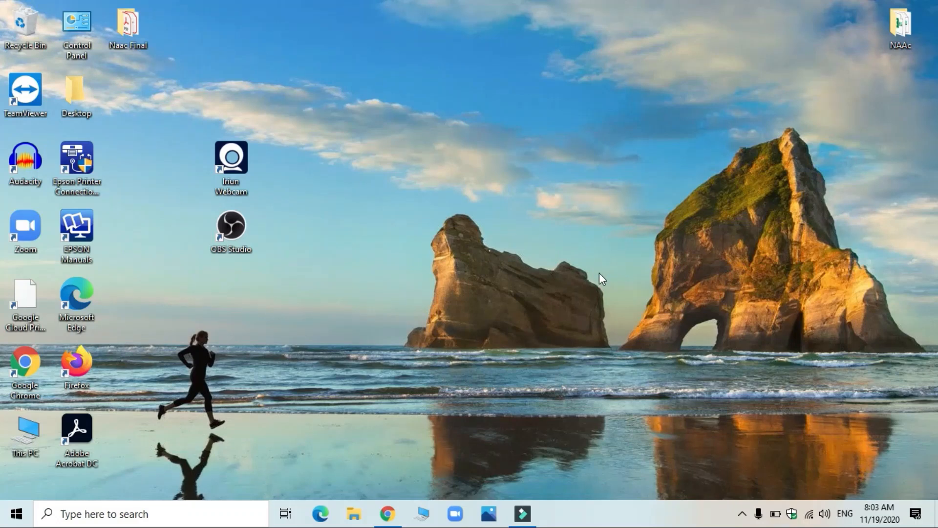
mouse_move(437, 435)
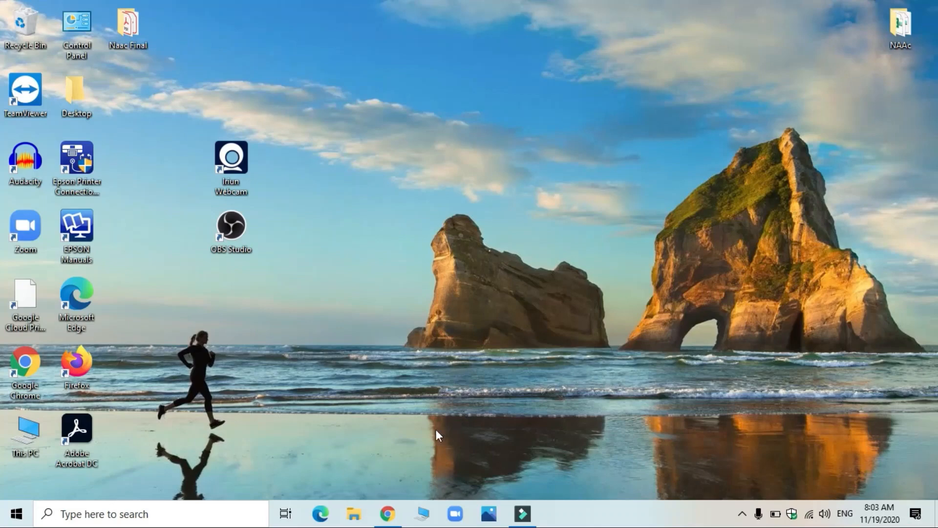
Step: Show the obsproject.com home page with the OBS Studio 26.0.2 download buttons in Chrome
click(387, 513)
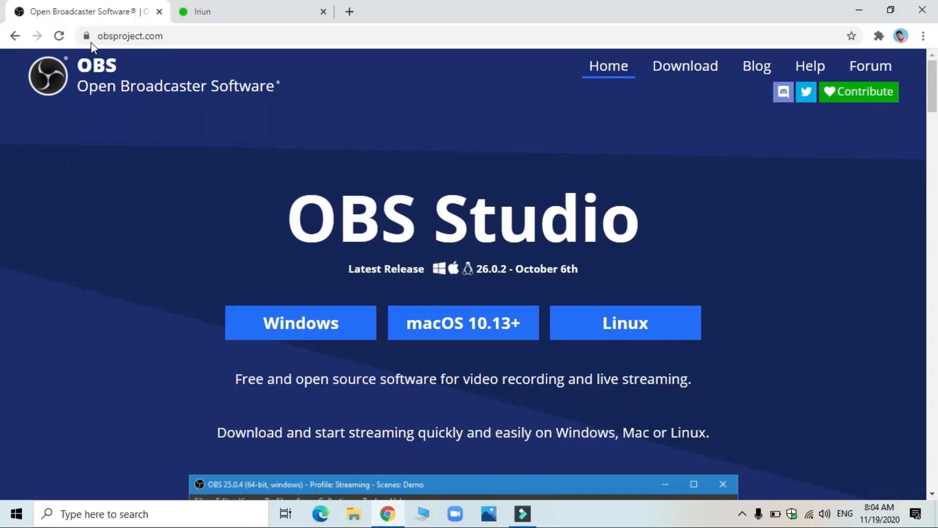
mouse_move(136, 128)
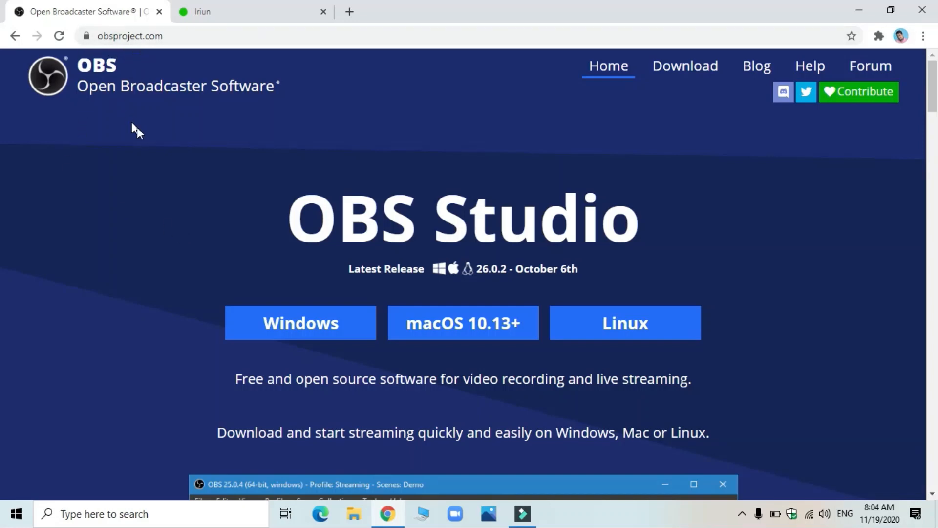
mouse_move(260, 296)
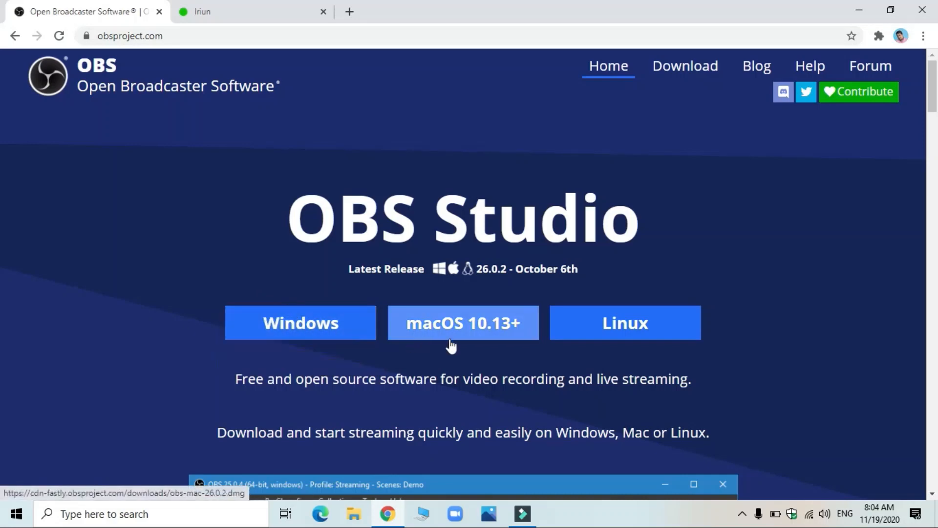
mouse_move(300, 323)
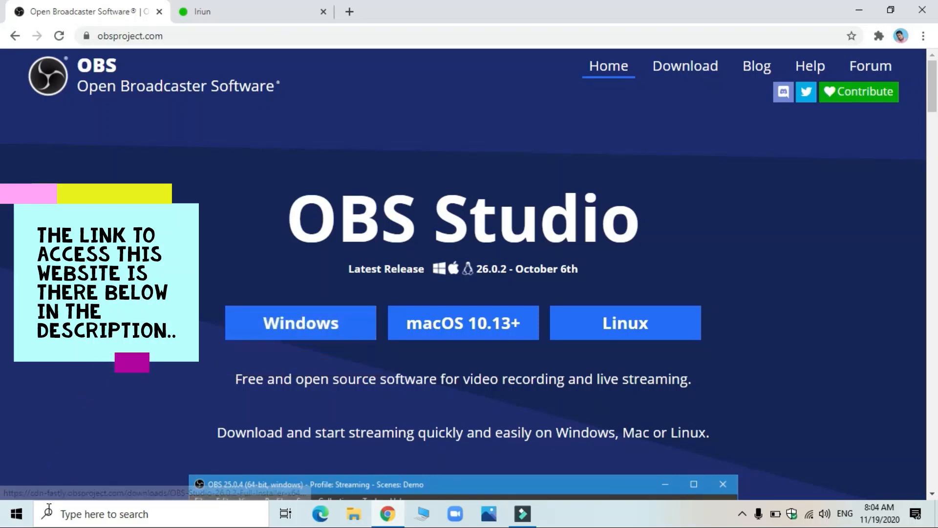
mouse_move(43, 477)
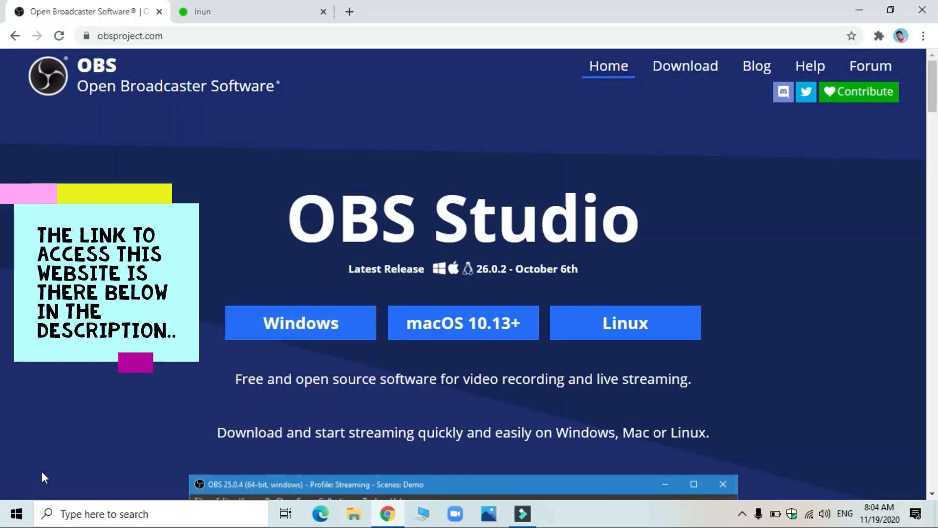
mouse_move(51, 475)
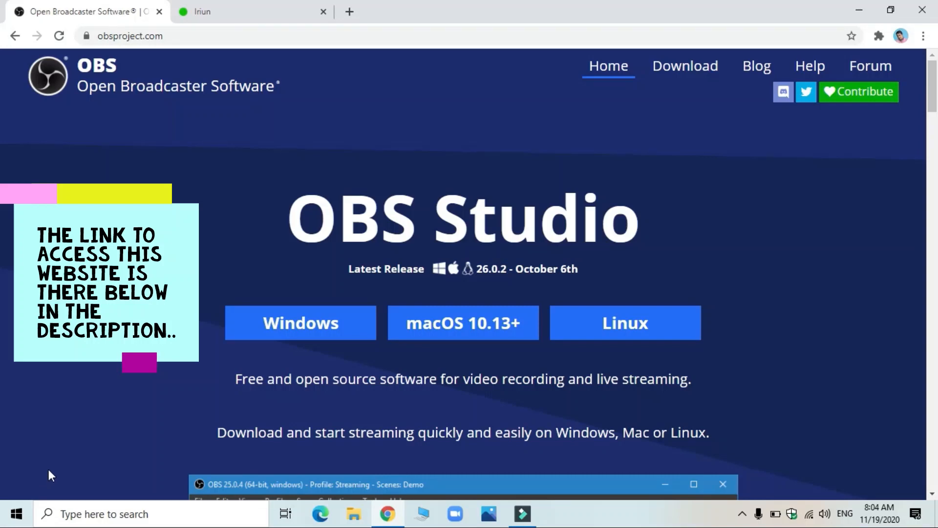
mouse_move(38, 487)
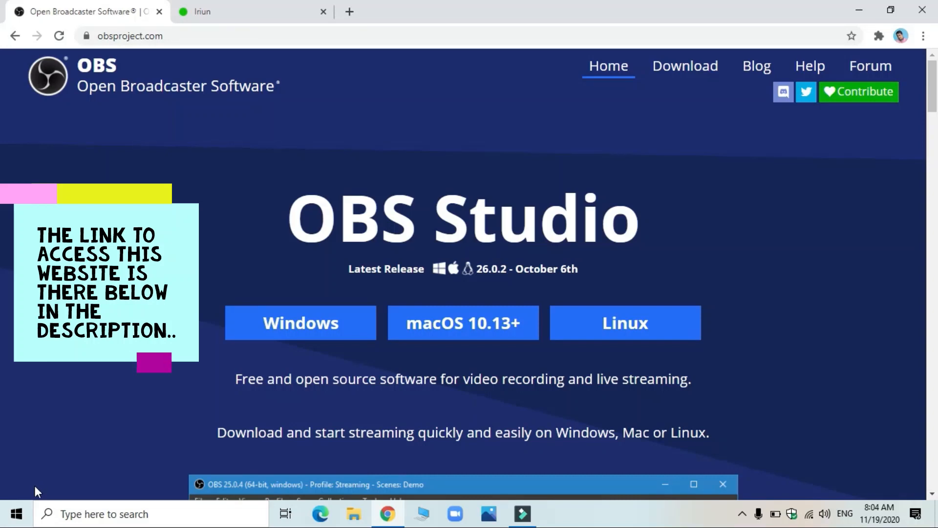
mouse_move(201, 483)
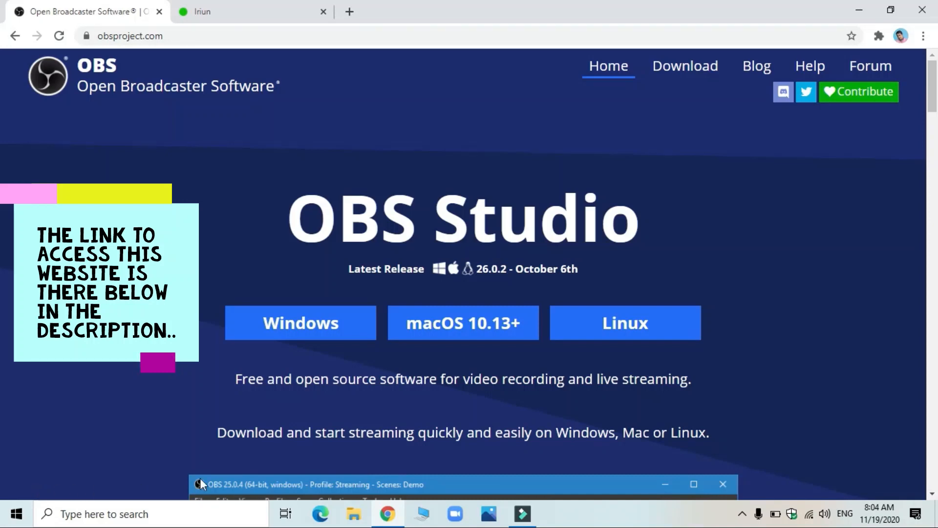
mouse_move(769, 270)
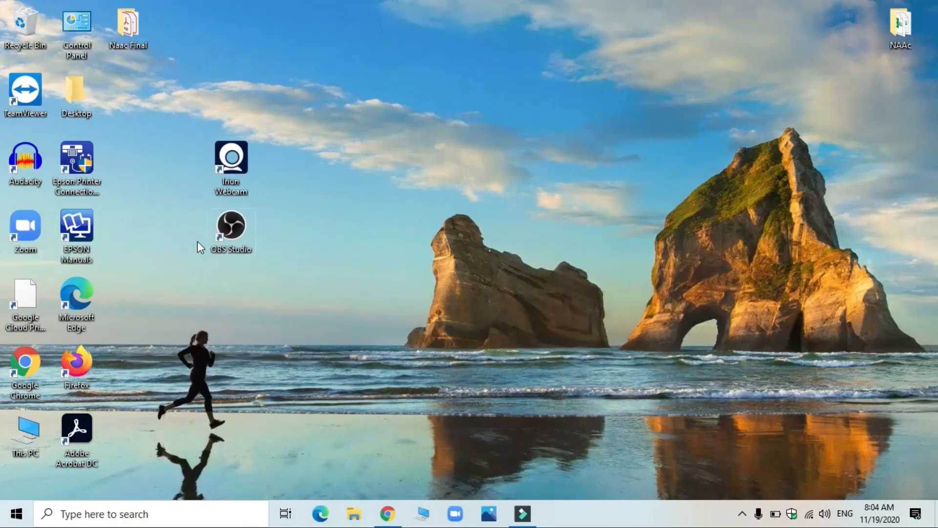
mouse_move(243, 220)
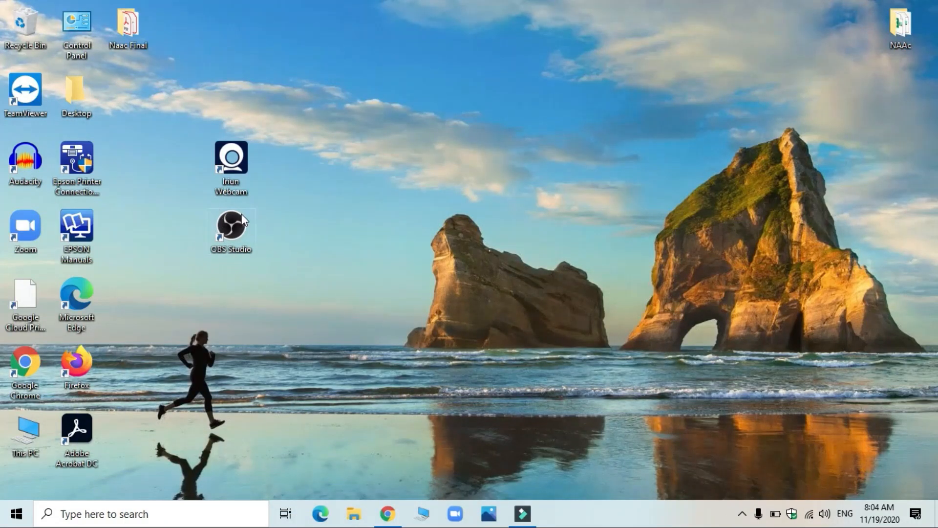
mouse_move(243, 264)
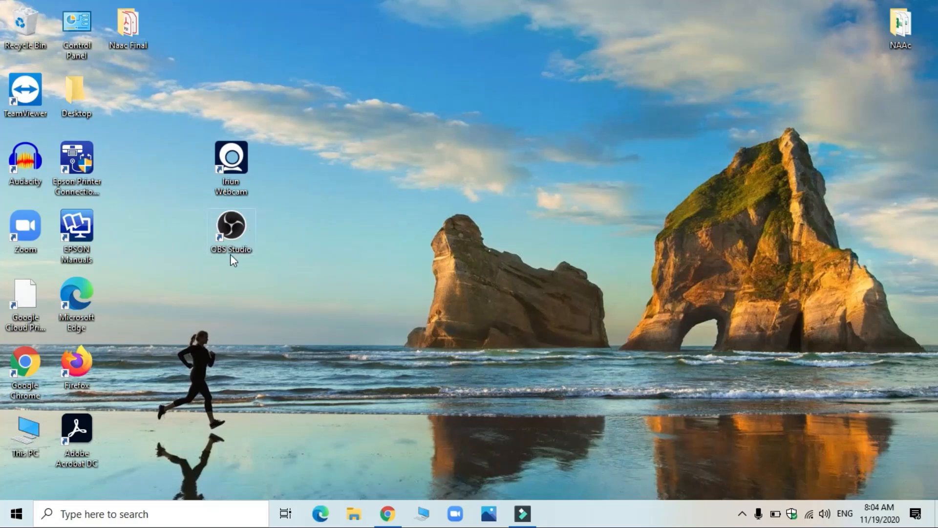
mouse_move(215, 292)
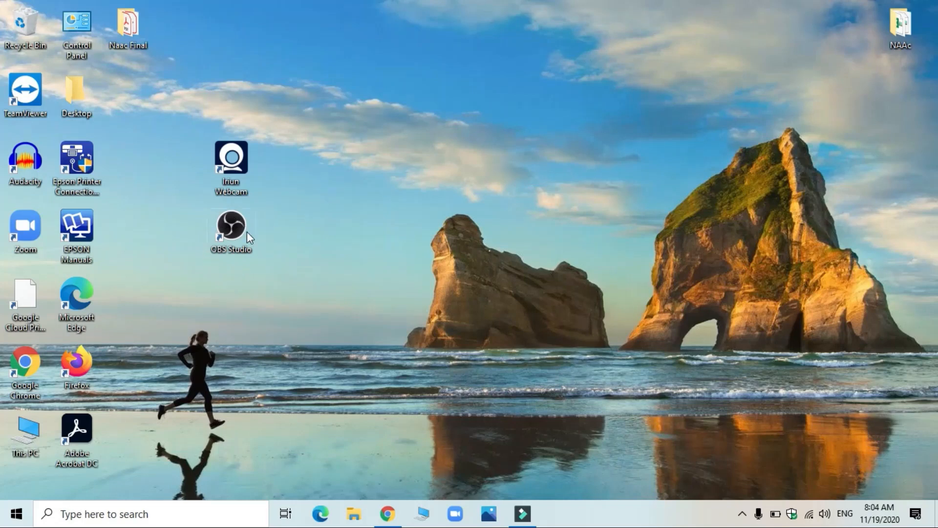
mouse_move(242, 251)
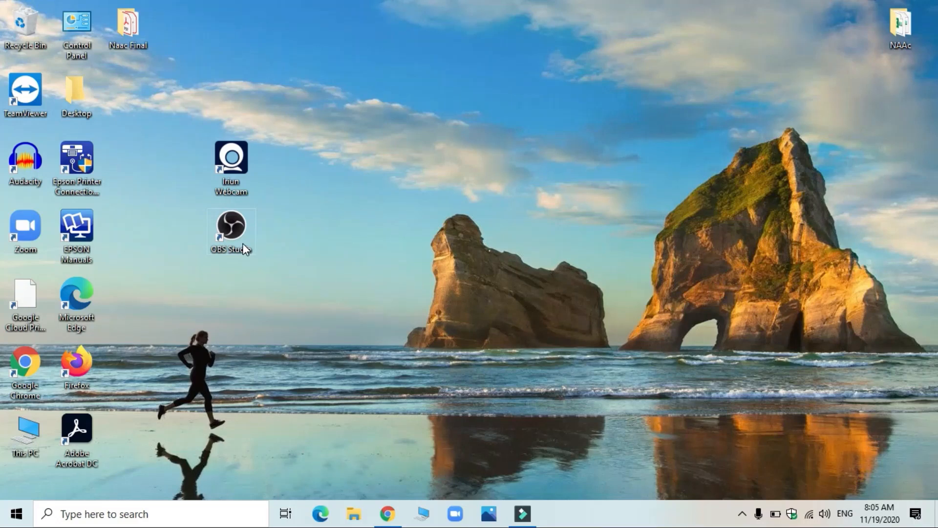
mouse_move(265, 275)
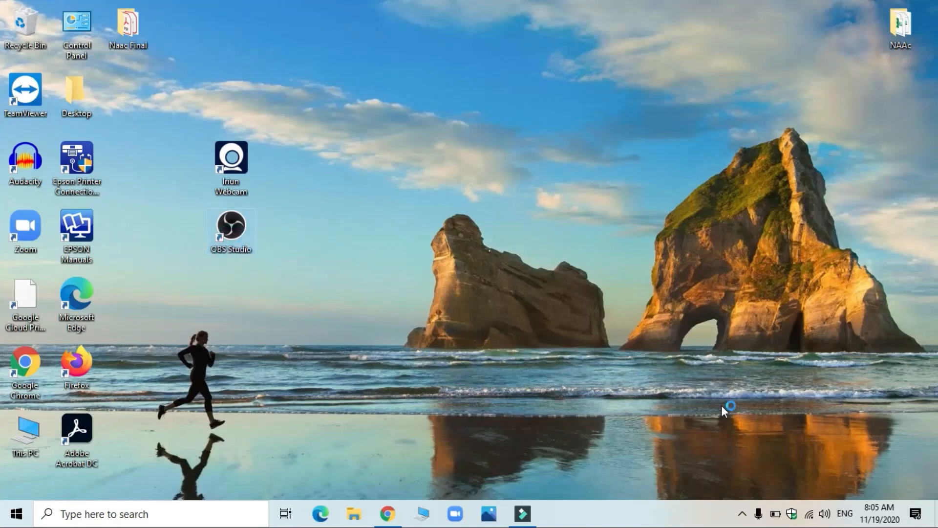
Step: Launch OBS Studio from its desktop shortcut and bring its window up from the system tray
double_click(230, 227)
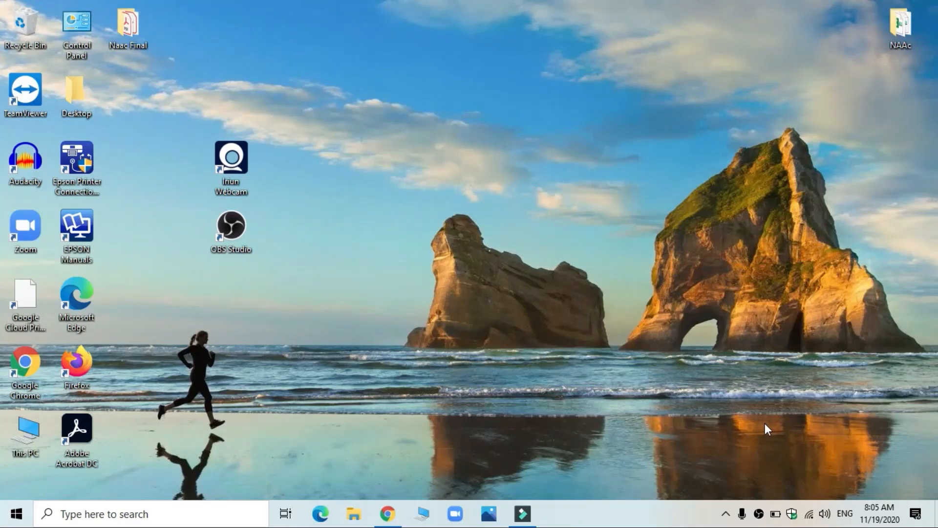
mouse_move(758, 513)
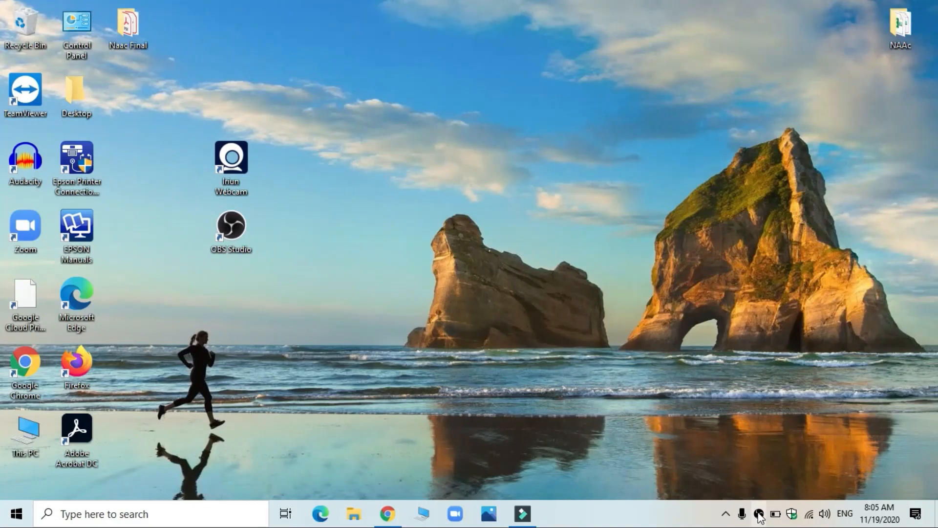
double_click(231, 225)
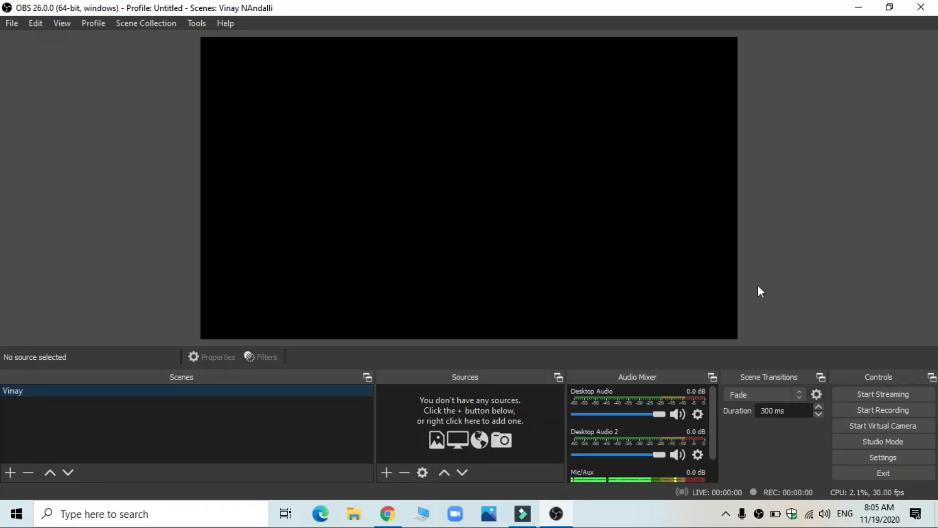
mouse_move(768, 285)
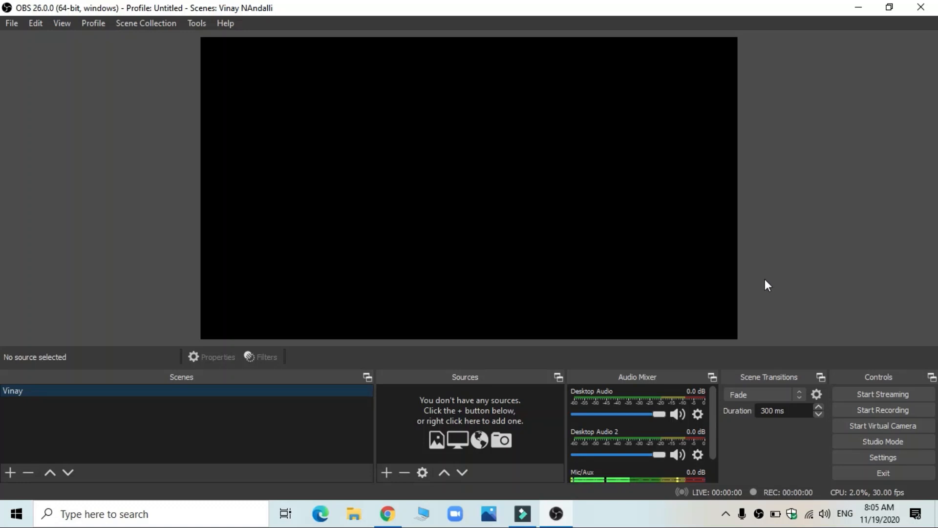
mouse_move(785, 292)
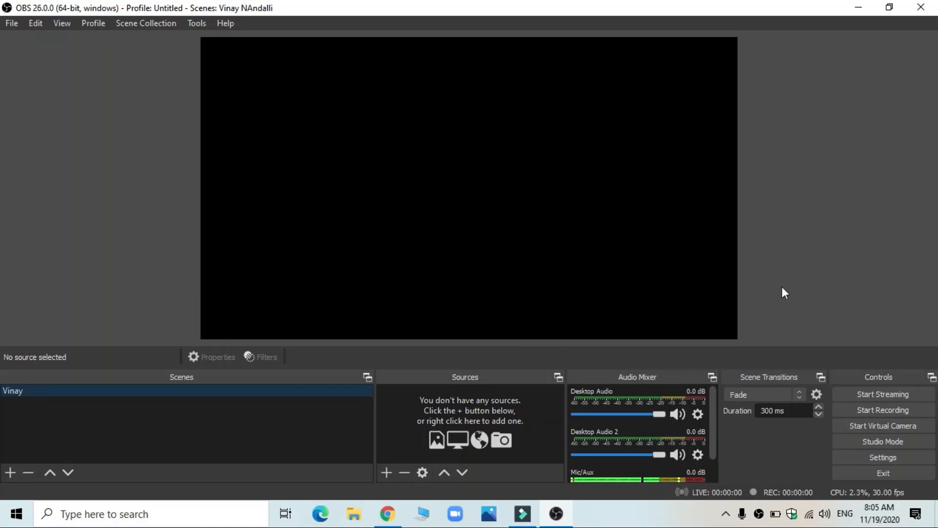
mouse_move(76, 94)
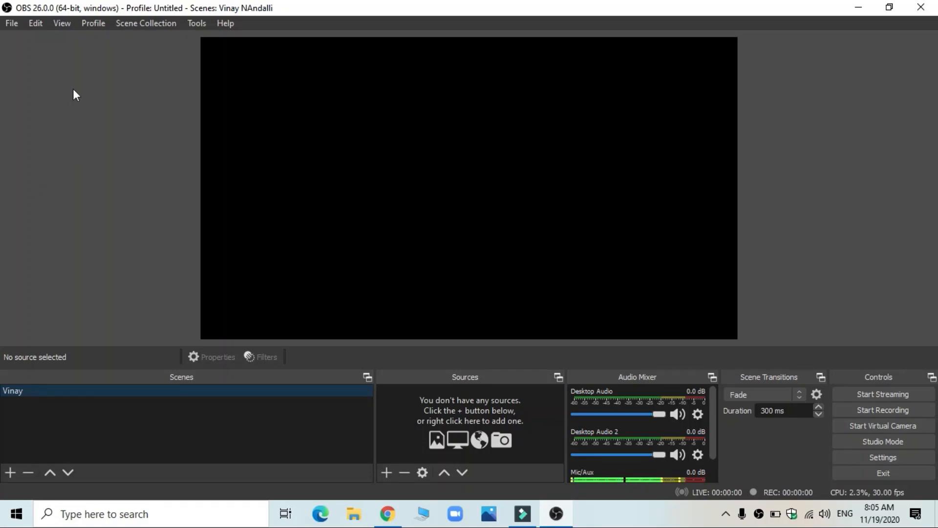
mouse_move(87, 117)
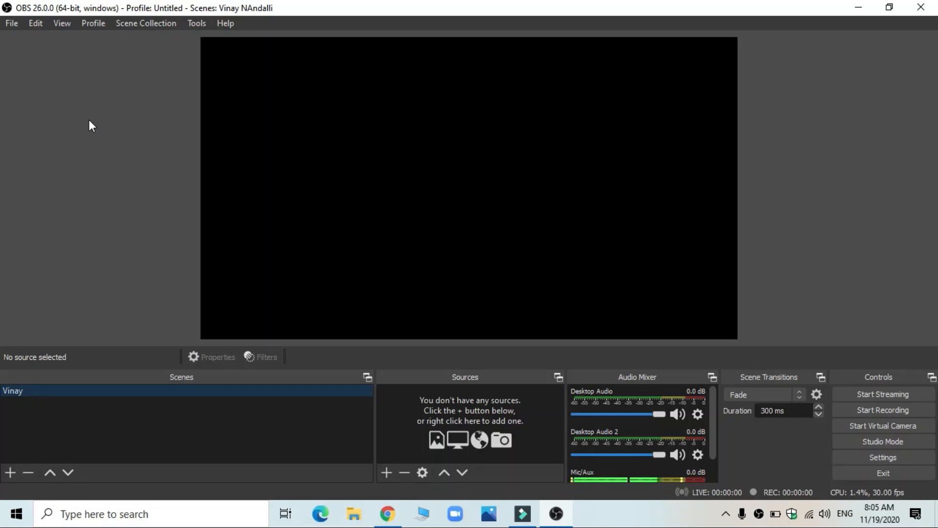
mouse_move(894, 196)
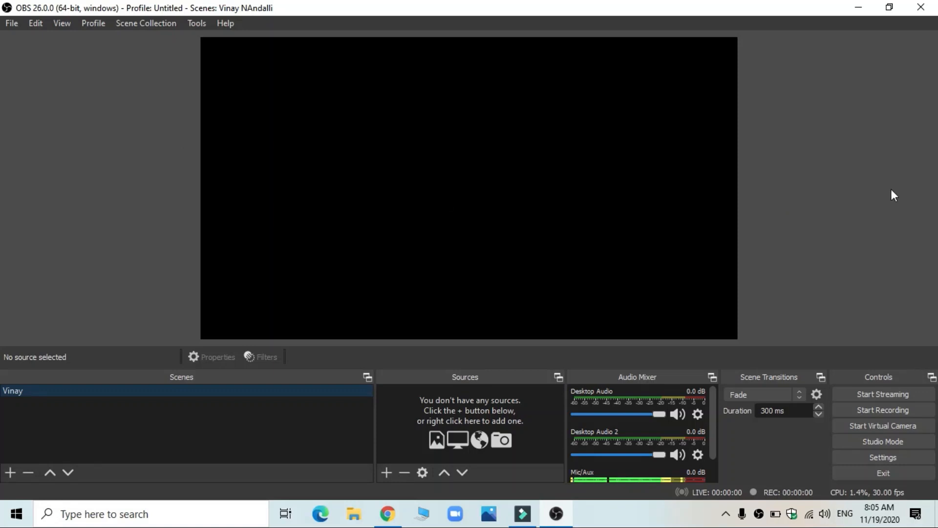
mouse_move(154, 401)
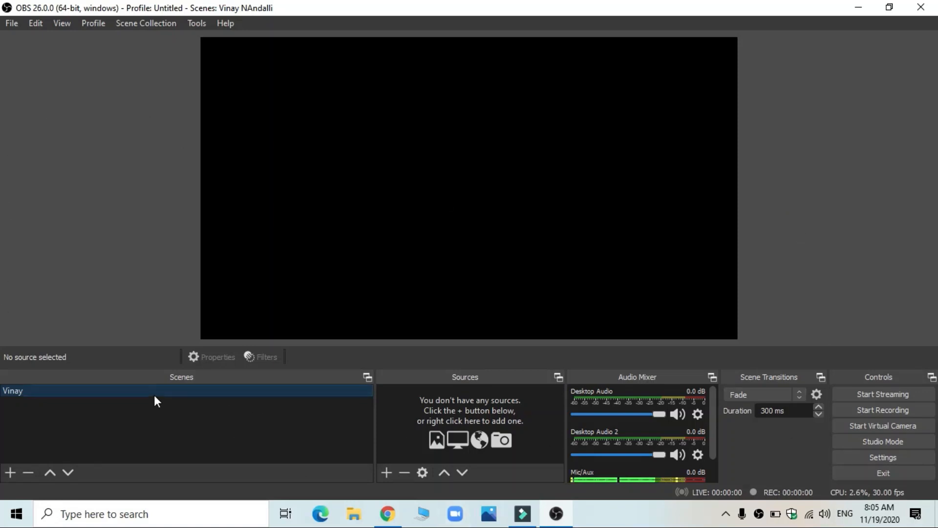
mouse_move(198, 381)
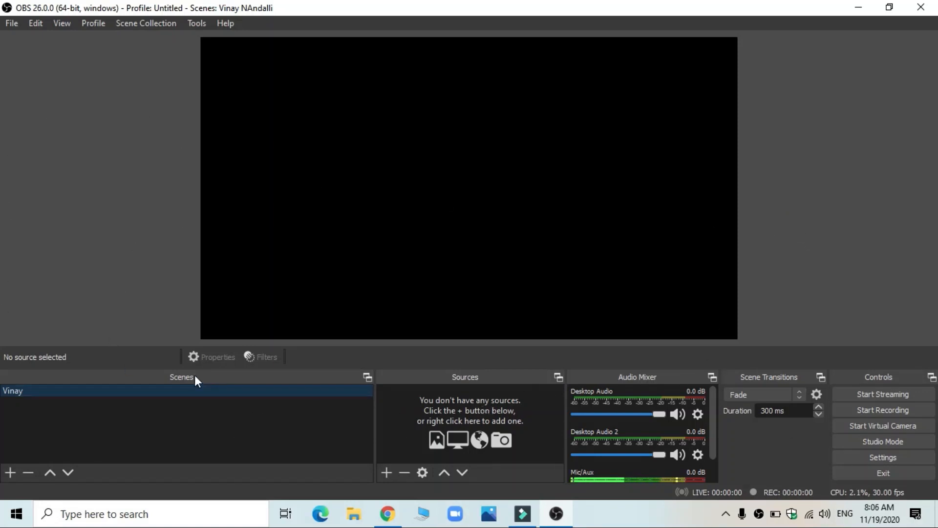
mouse_move(87, 405)
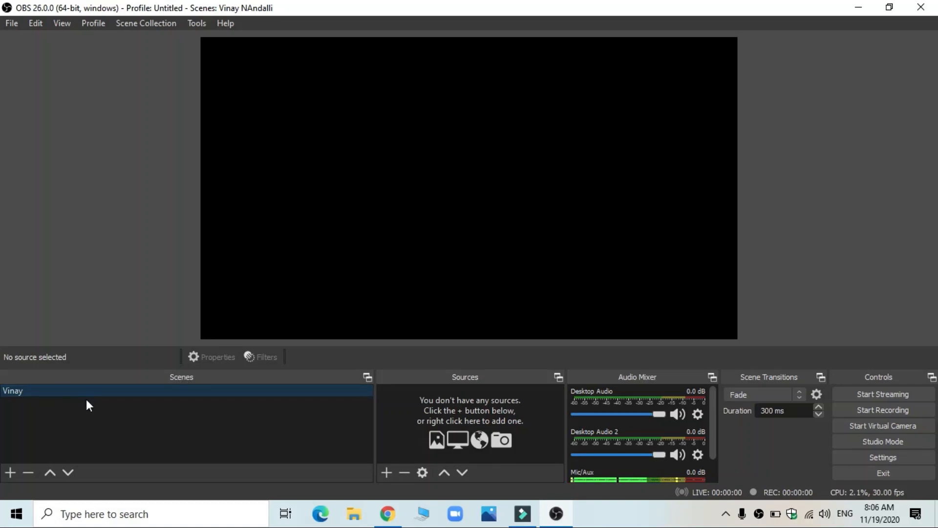
mouse_move(93, 405)
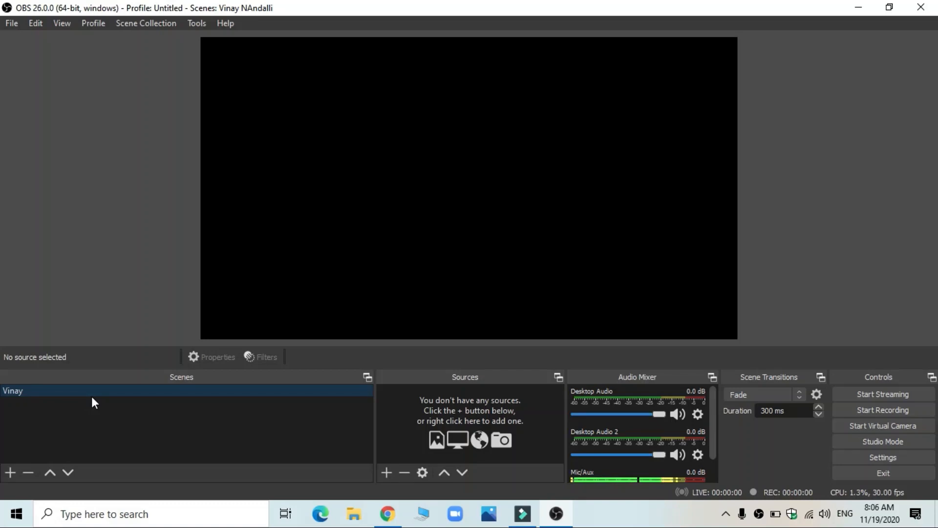
mouse_move(65, 401)
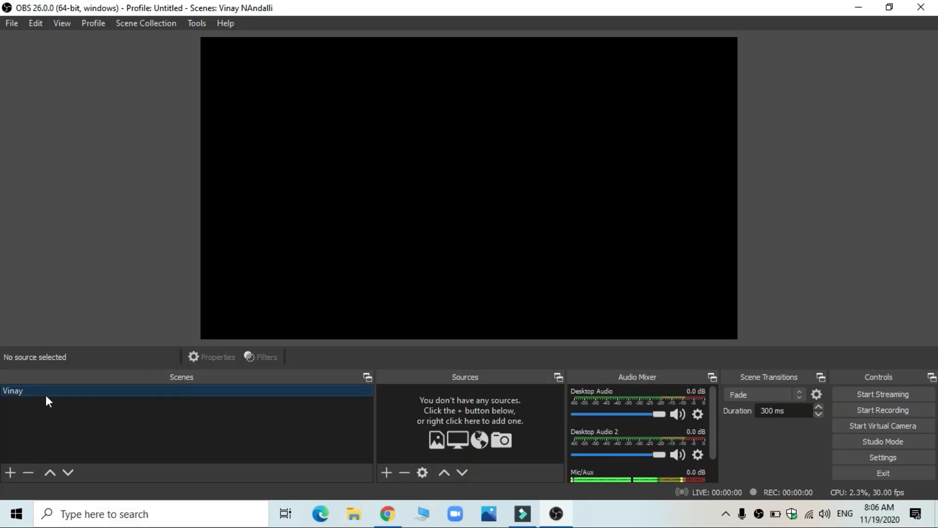
mouse_move(30, 401)
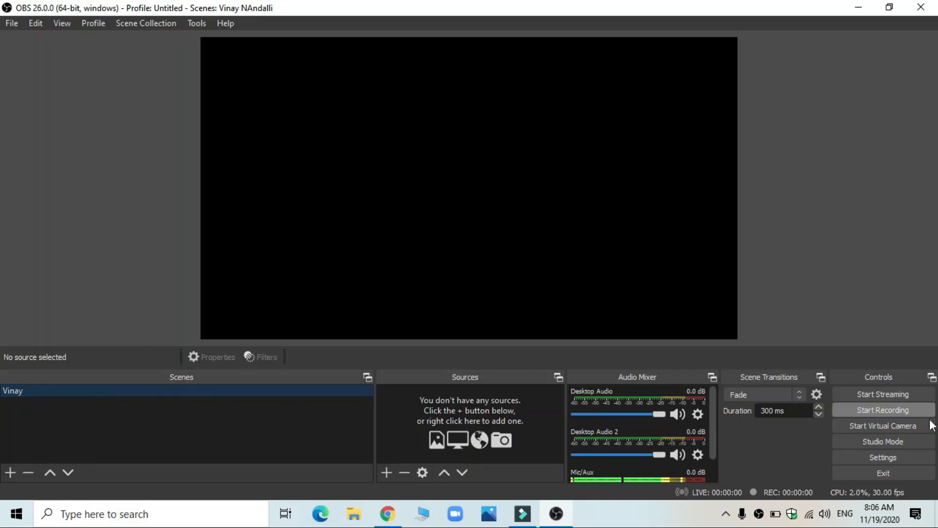
mouse_move(919, 205)
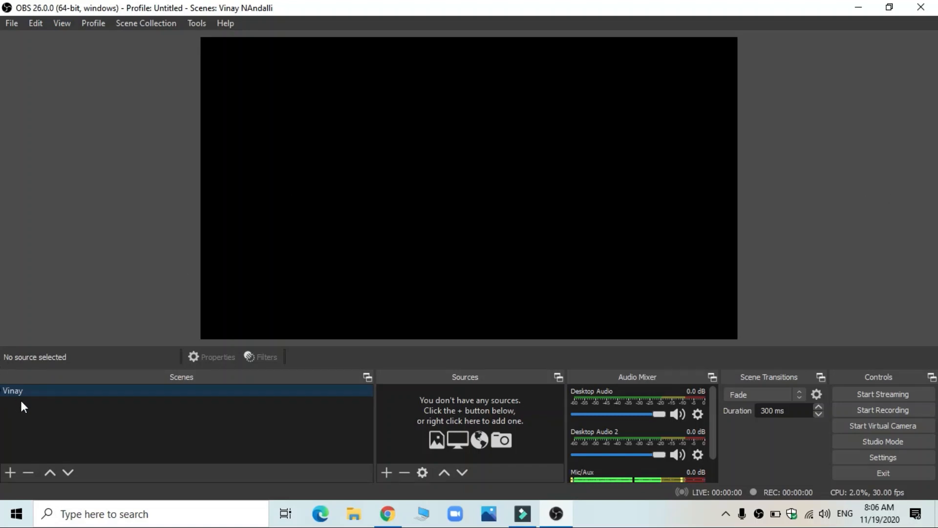
mouse_move(35, 409)
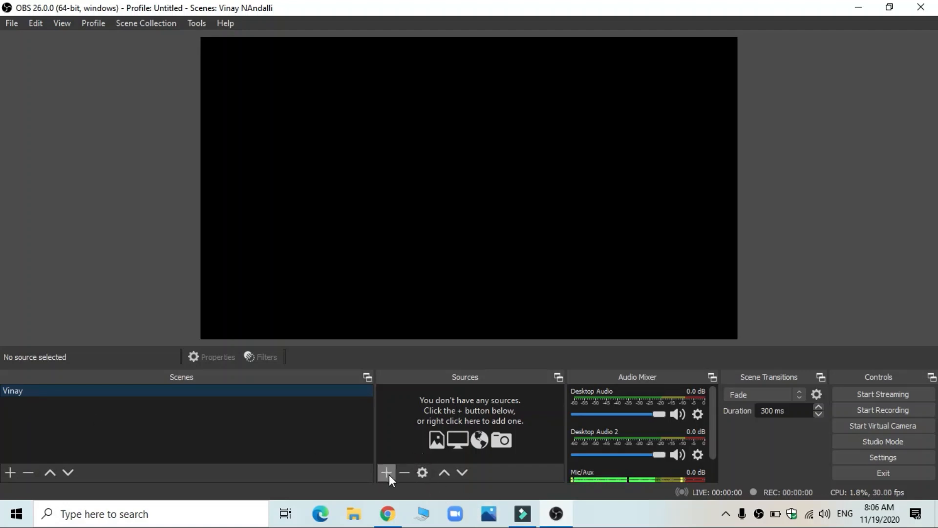
mouse_move(387, 472)
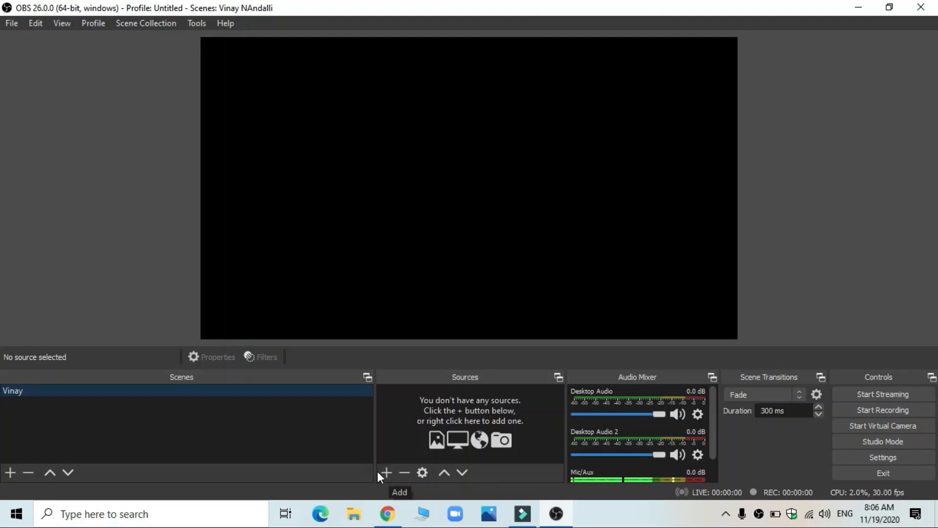
Step: Start adding a Display Capture source to the Vinay scene
click(385, 473)
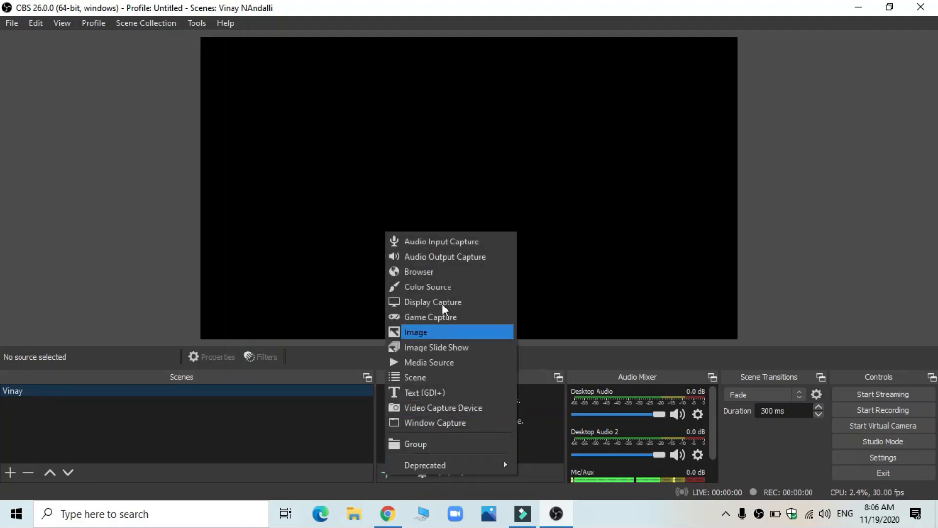
mouse_move(449, 407)
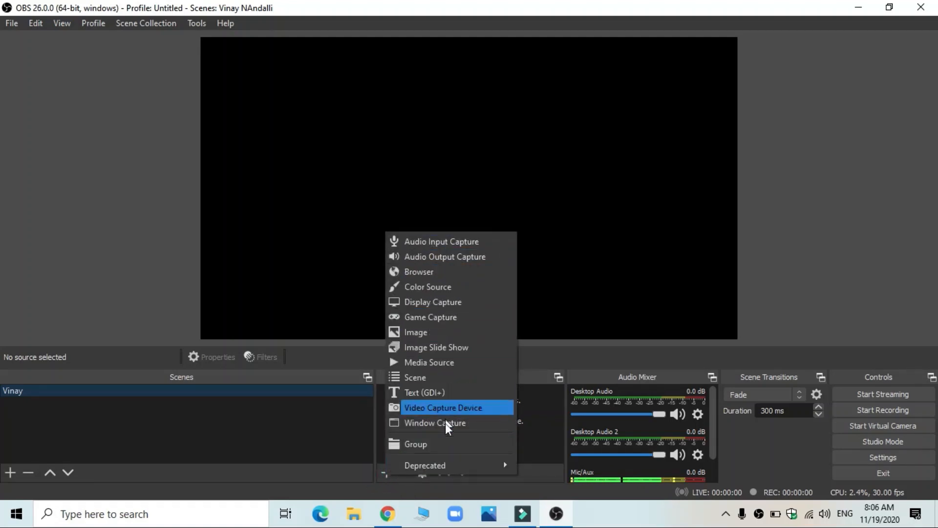
mouse_move(442, 423)
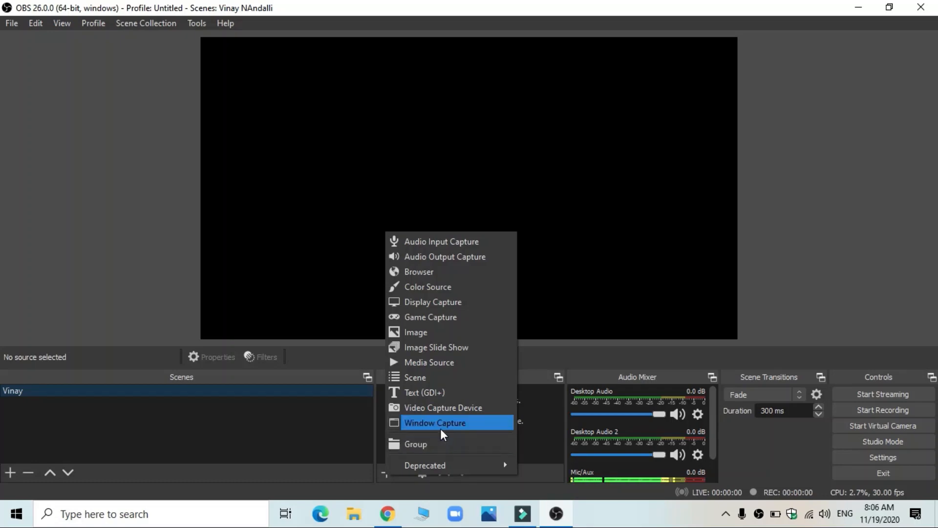
mouse_move(443, 407)
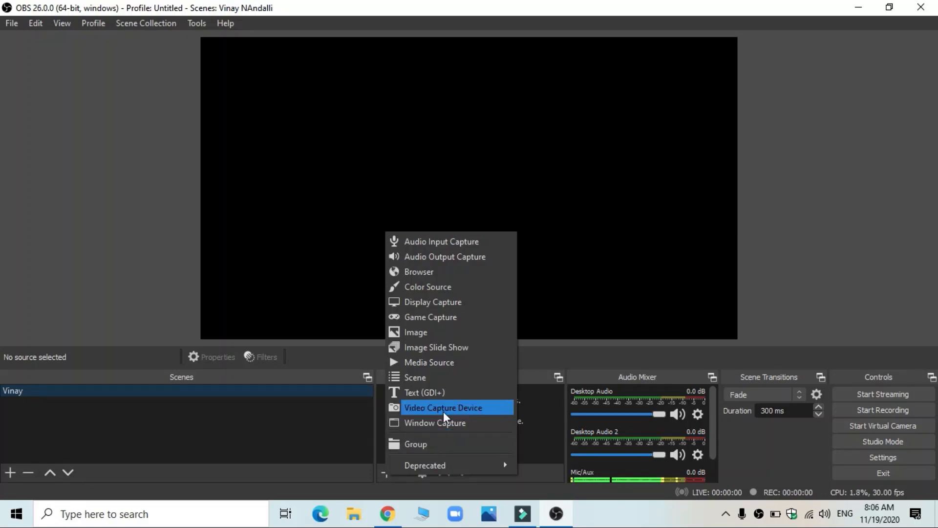
mouse_move(443, 422)
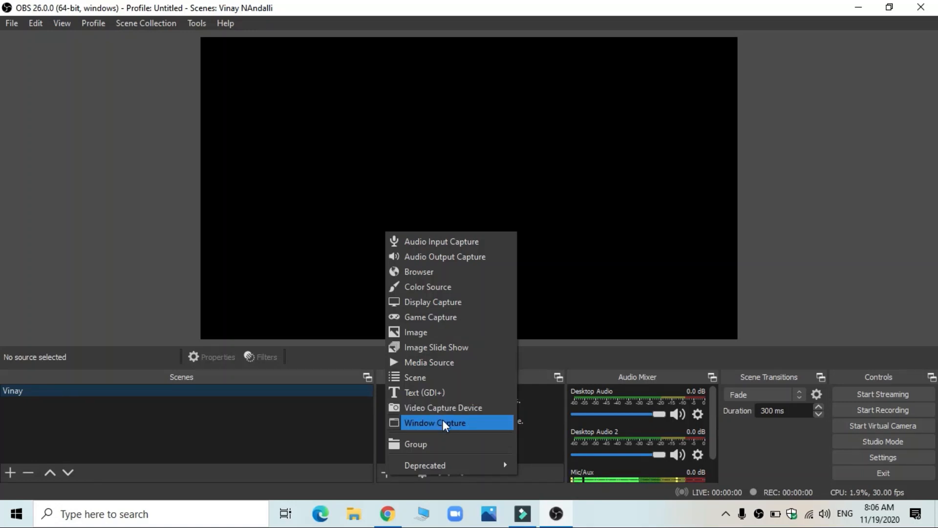
mouse_move(450, 392)
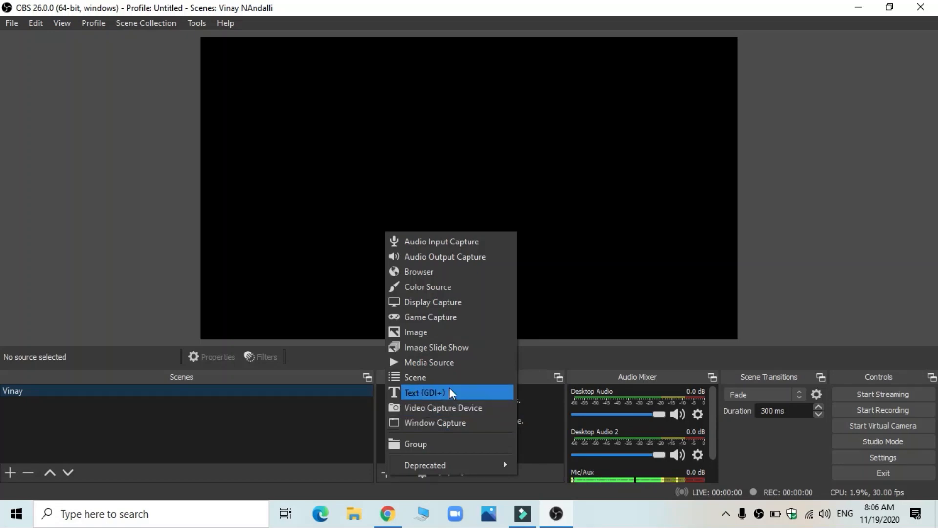
click(433, 302)
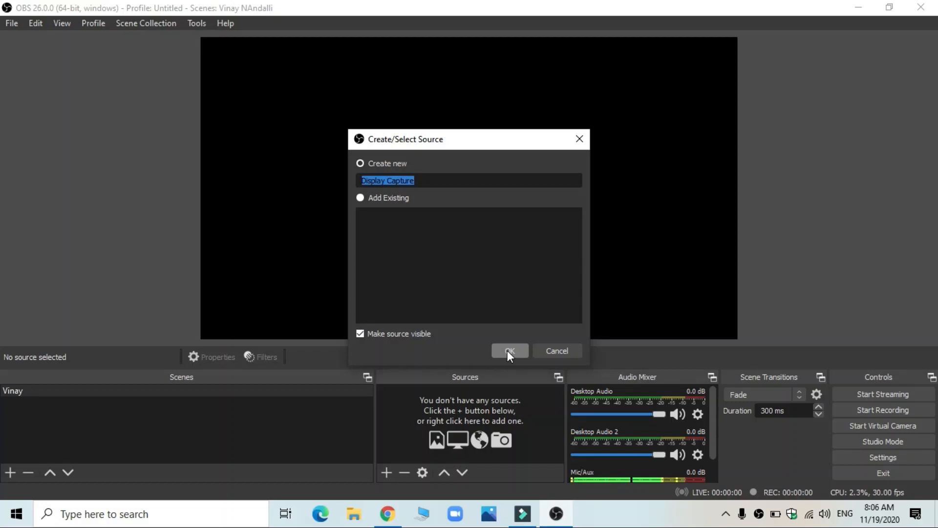
Step: Create the Display Capture source for Display 1 with Capture Cursor enabled
click(509, 351)
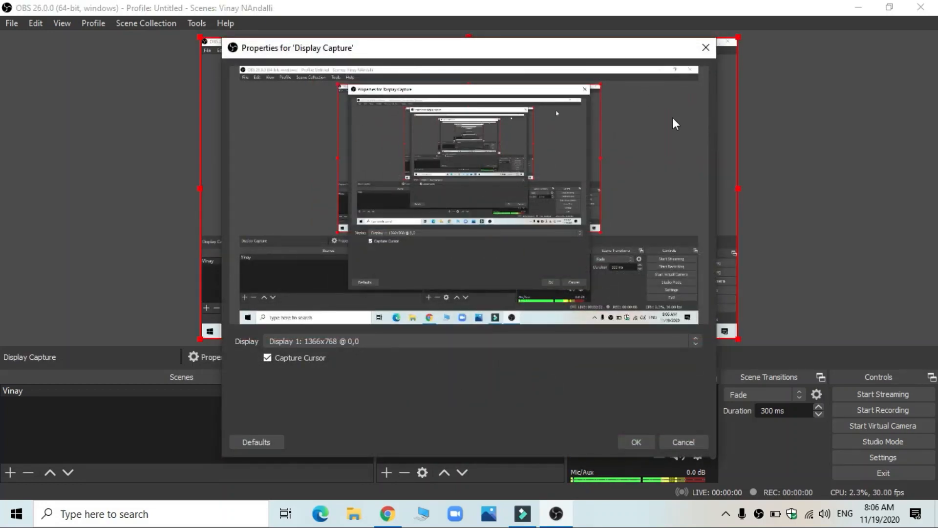
mouse_move(478, 160)
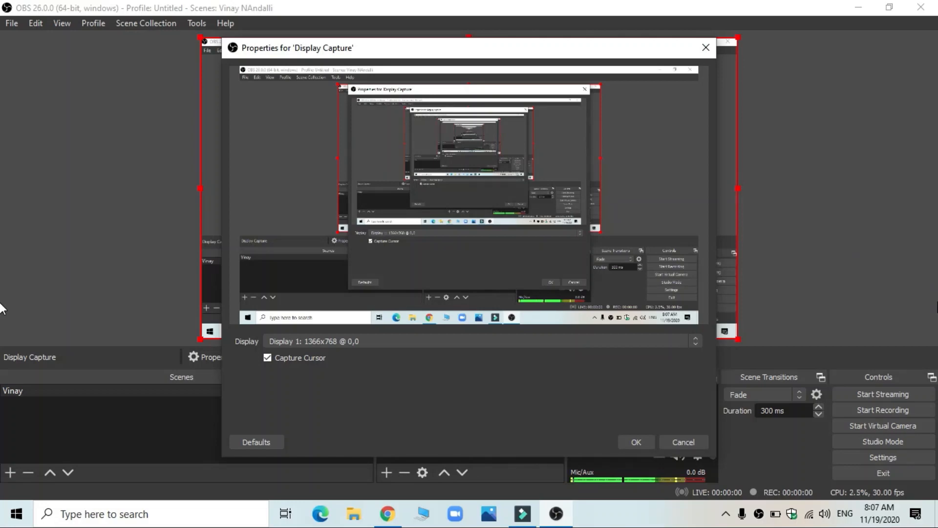
mouse_move(920, 302)
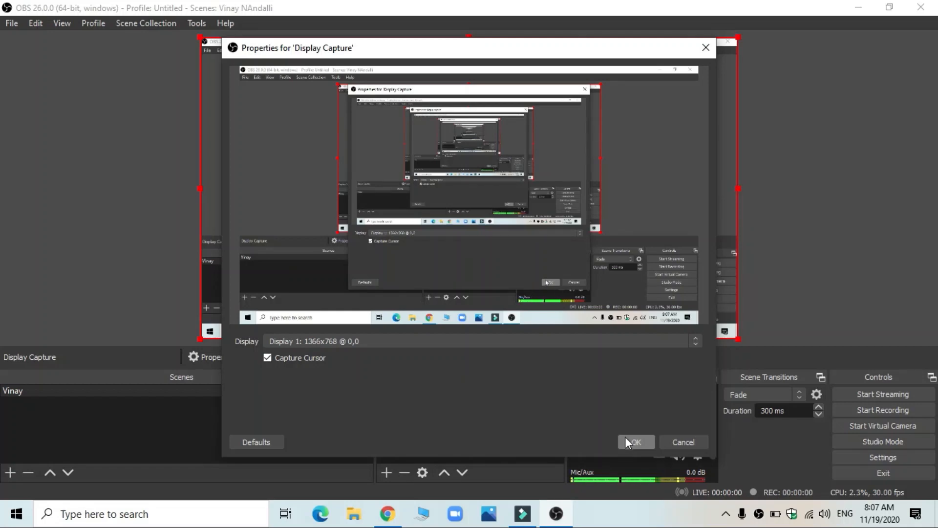
mouse_move(434, 383)
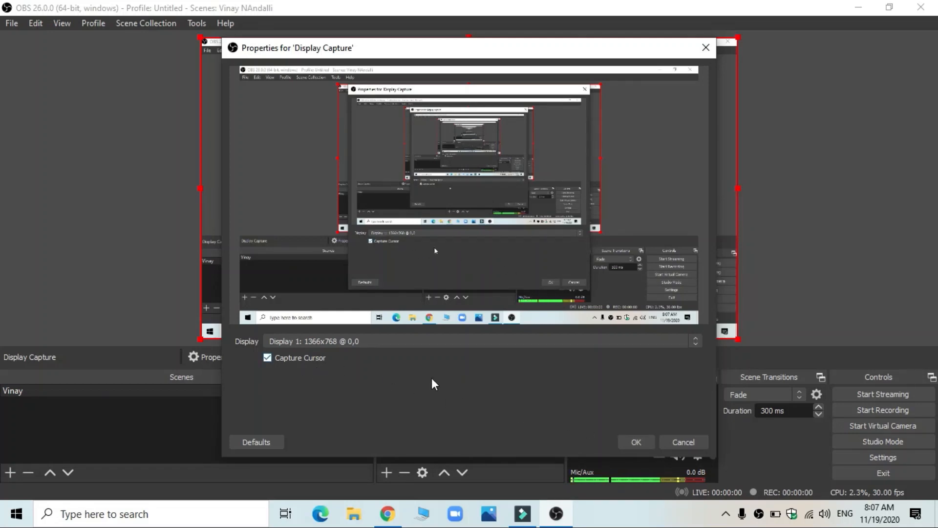
mouse_move(719, 243)
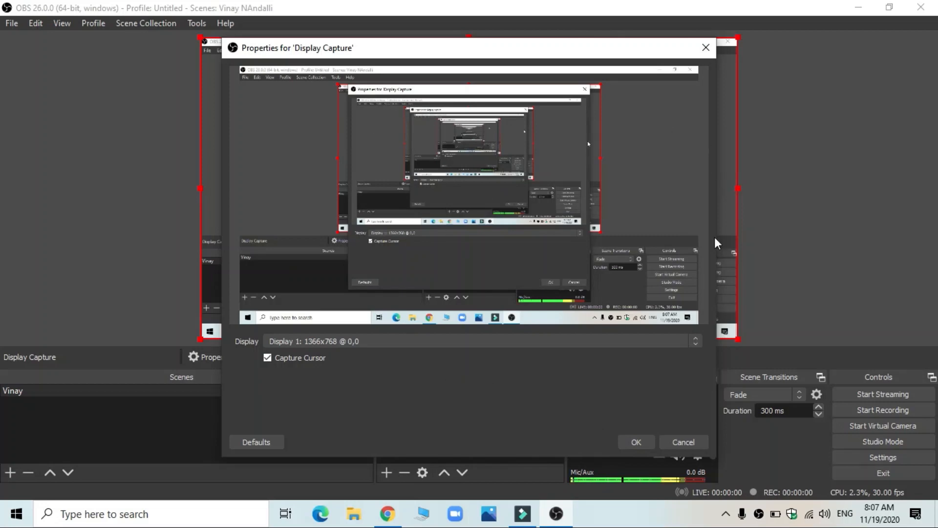
mouse_move(550, 342)
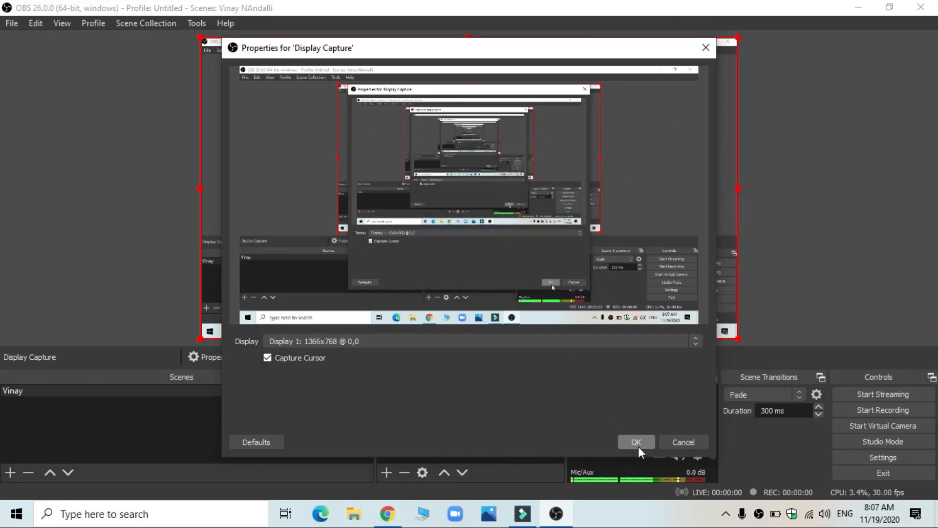
click(635, 441)
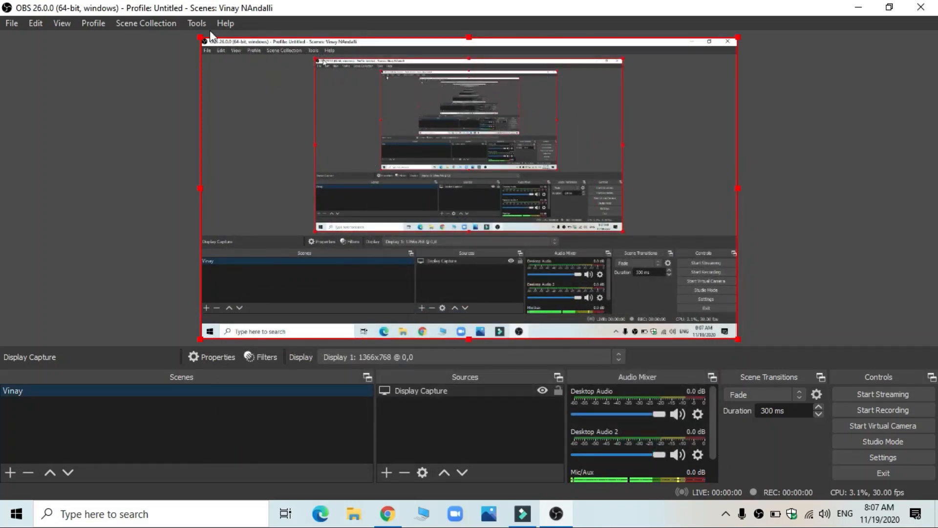
mouse_move(304, 318)
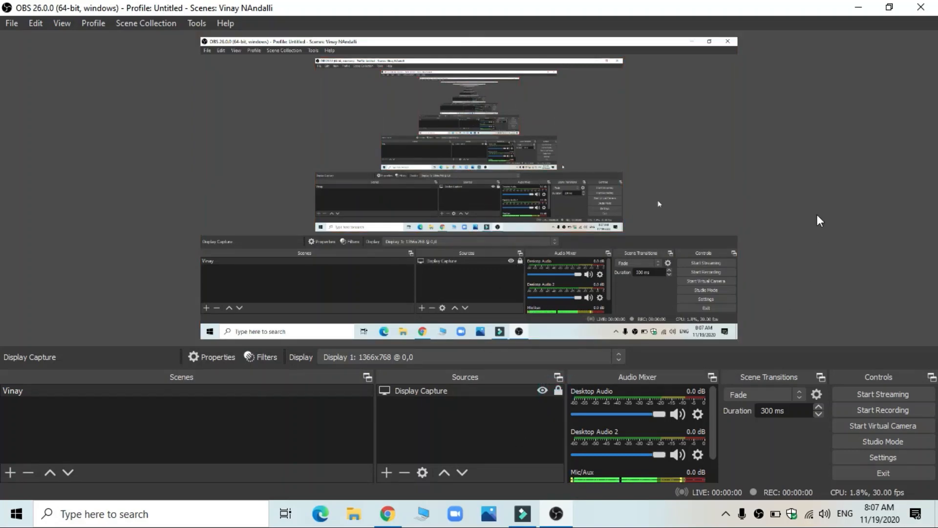
mouse_move(535, 408)
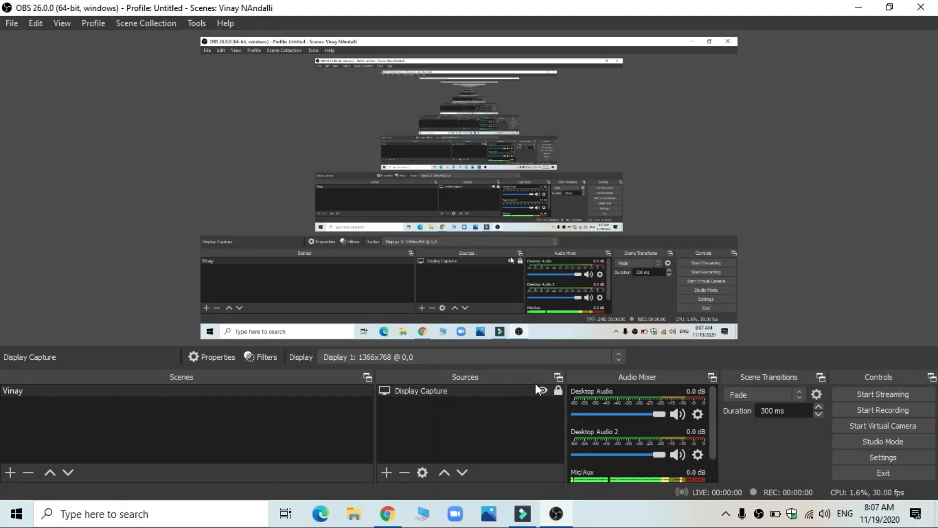
click(543, 390)
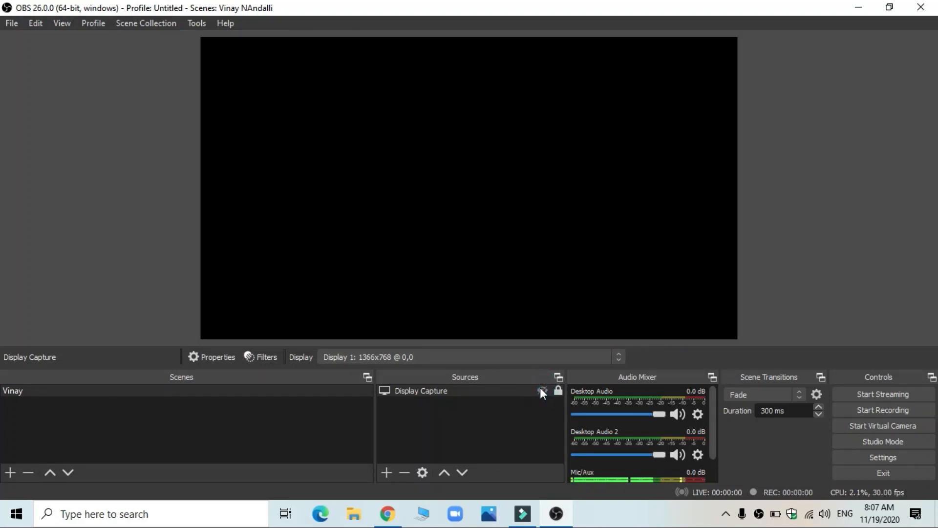
click(544, 390)
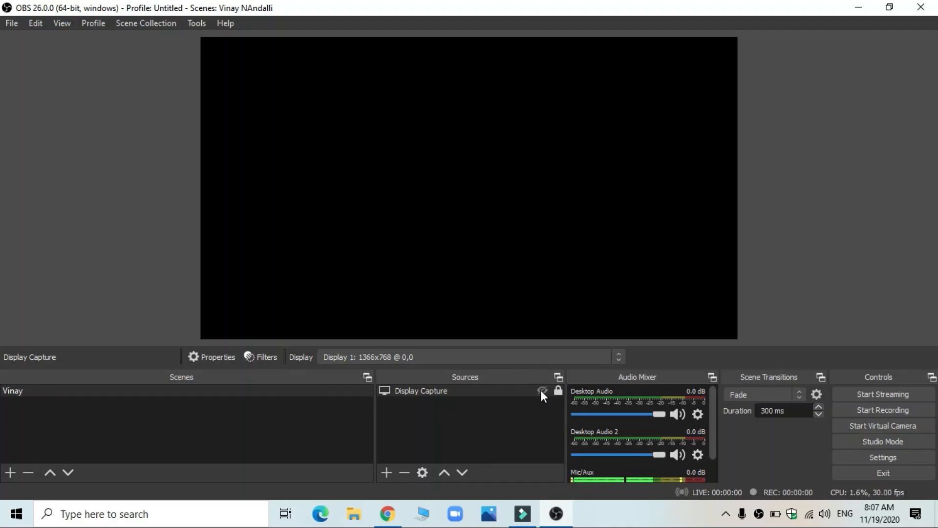
click(542, 391)
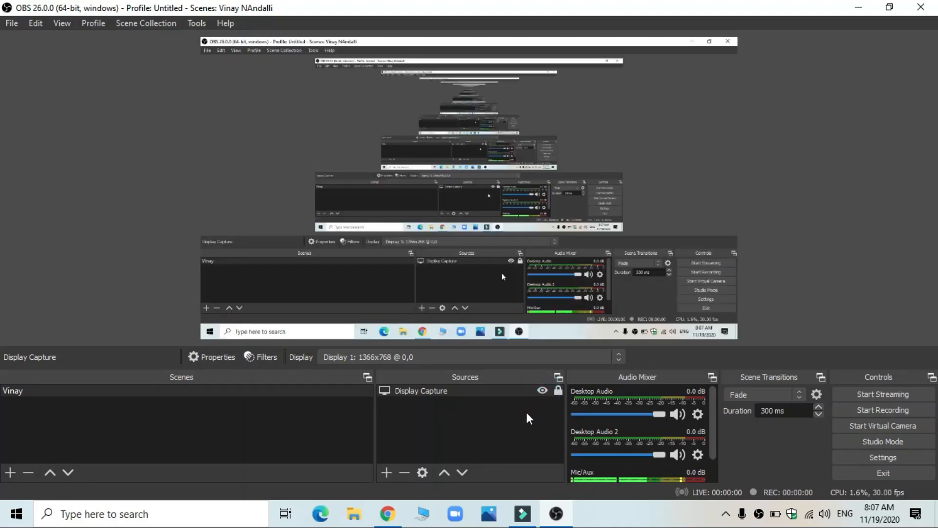
mouse_move(403, 408)
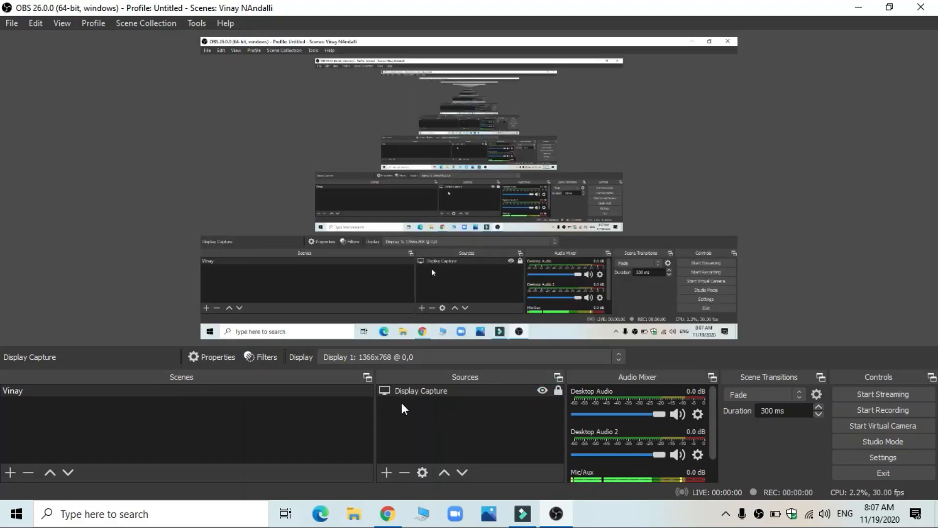
mouse_move(375, 472)
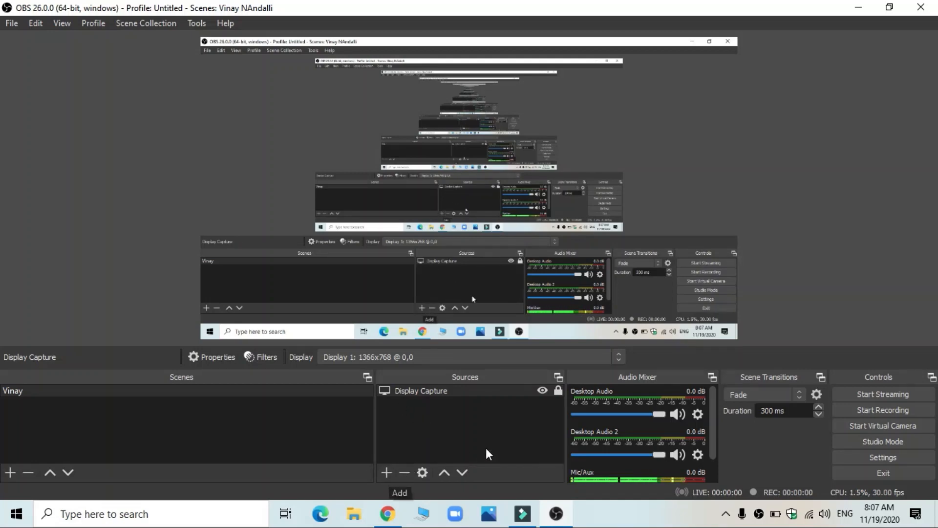
mouse_move(871, 181)
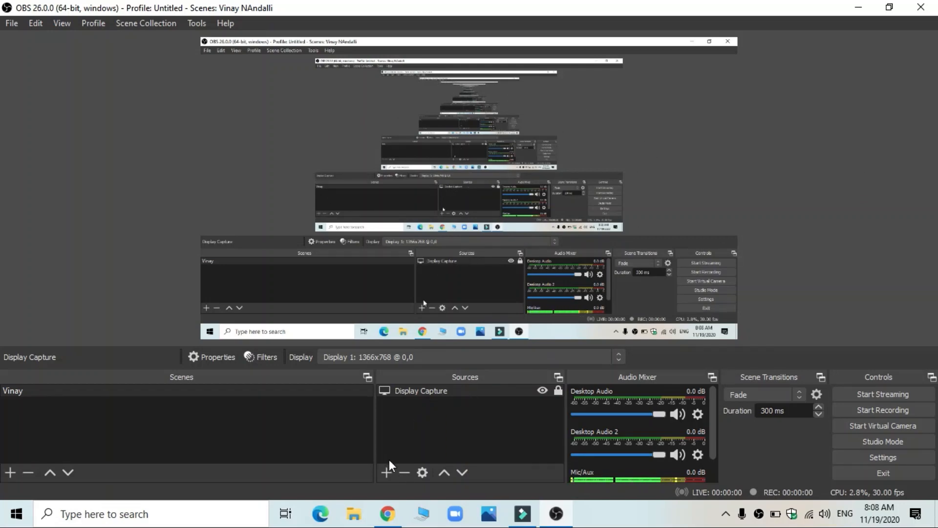
Step: Add a Video Capture Device source with the default name, then bring up the Iriun Webcam site
click(387, 472)
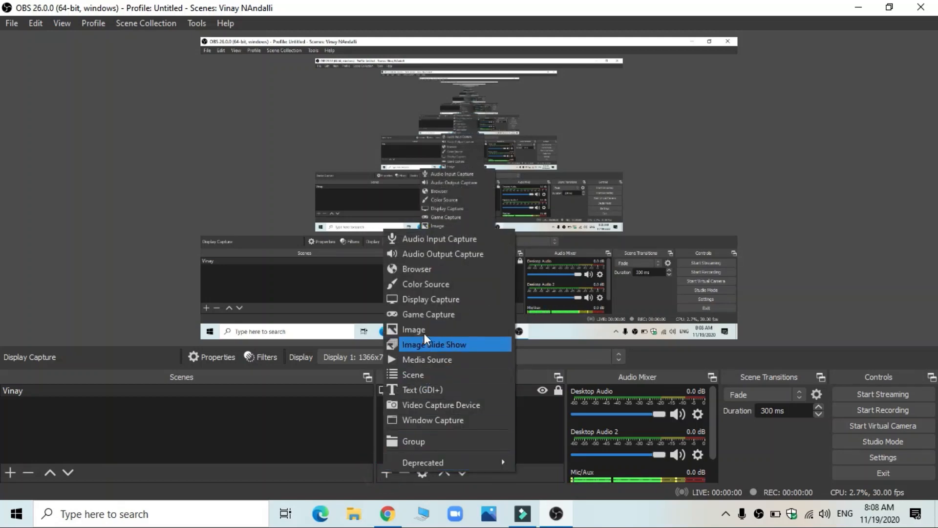
mouse_move(440, 404)
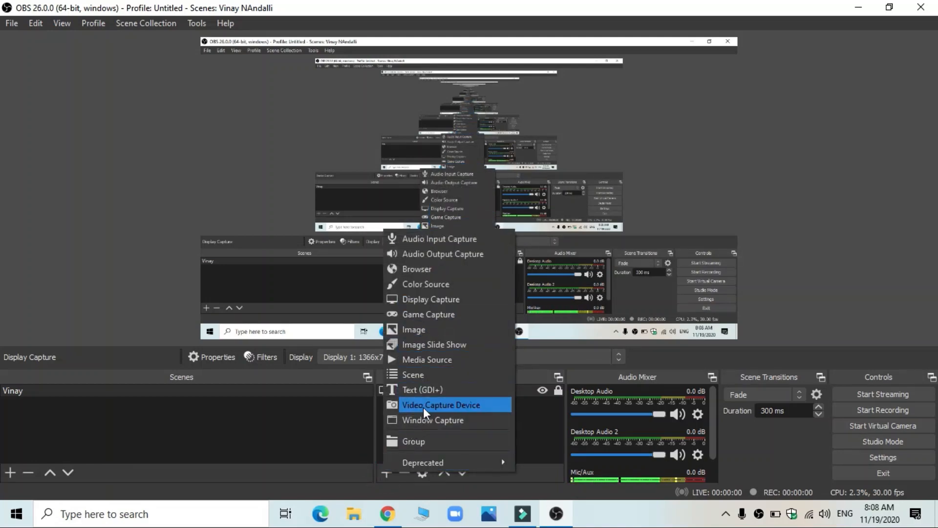
click(441, 405)
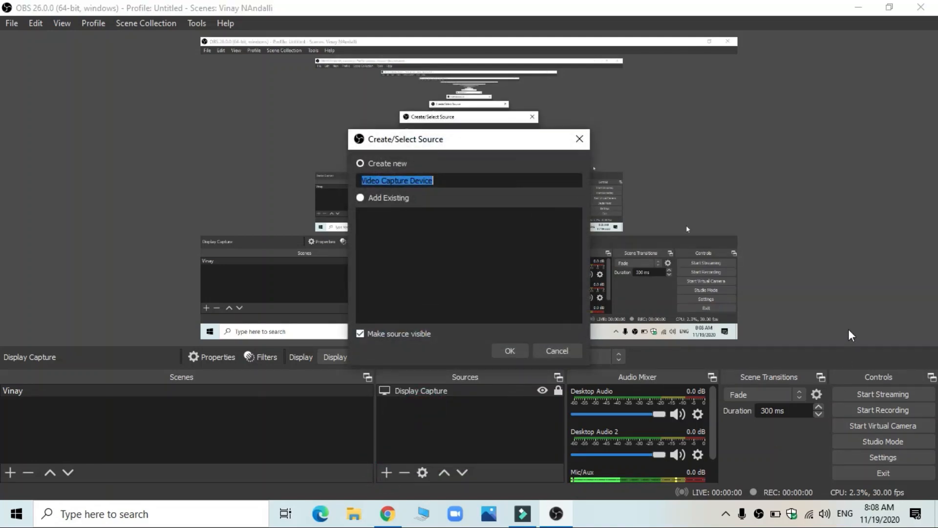
mouse_move(793, 245)
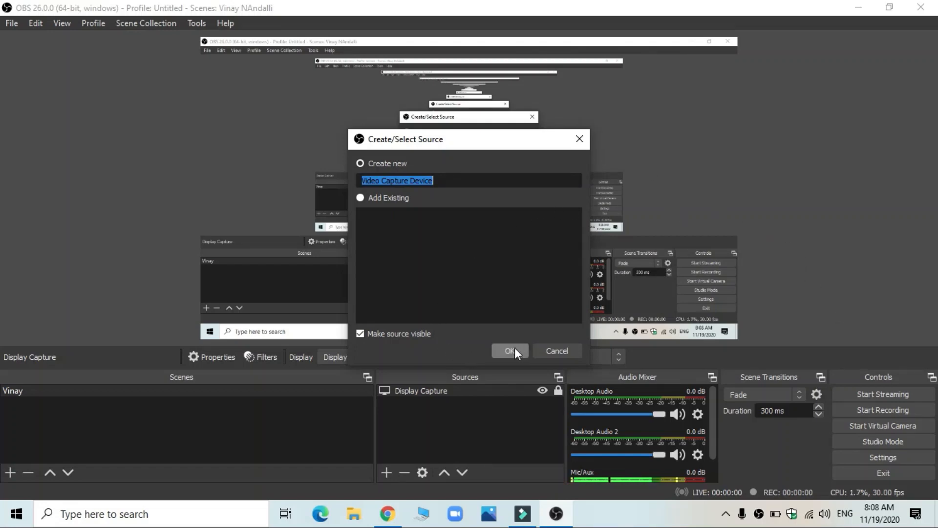
click(509, 351)
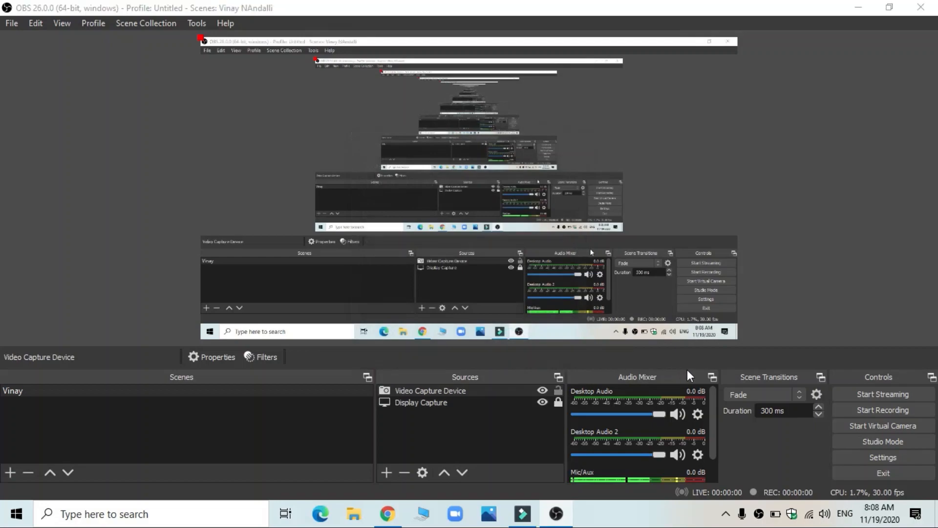
click(388, 513)
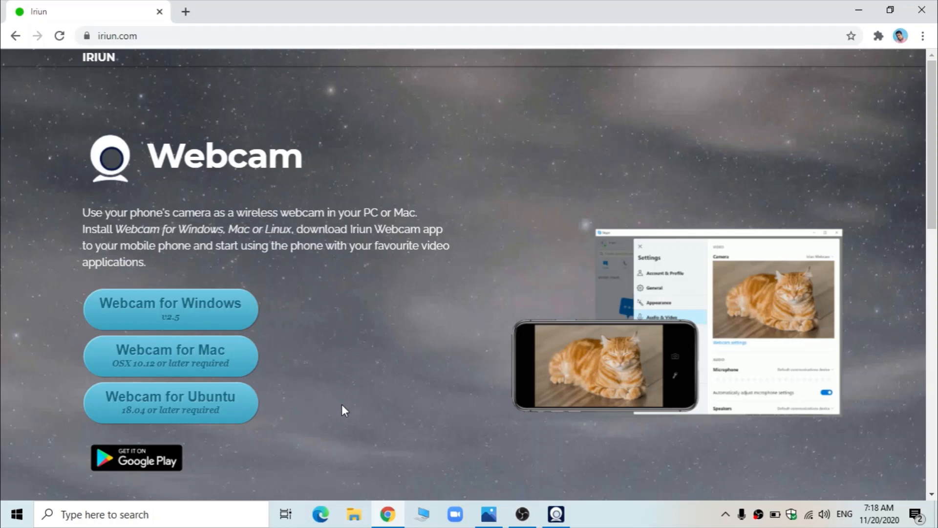
mouse_move(115, 102)
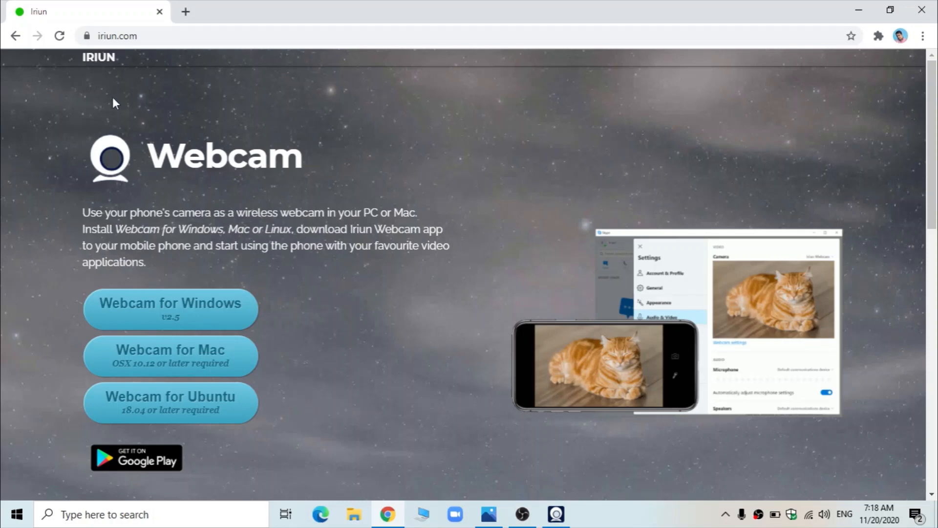
mouse_move(127, 52)
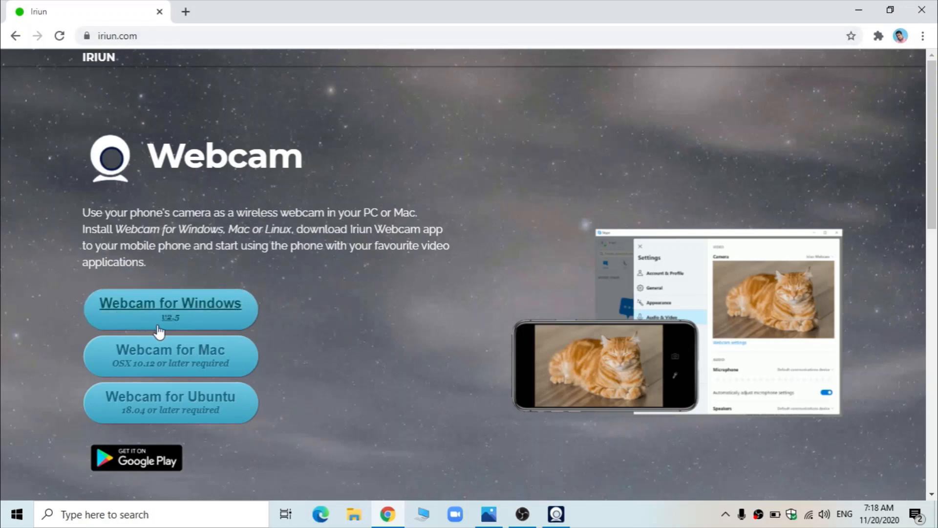
mouse_move(233, 291)
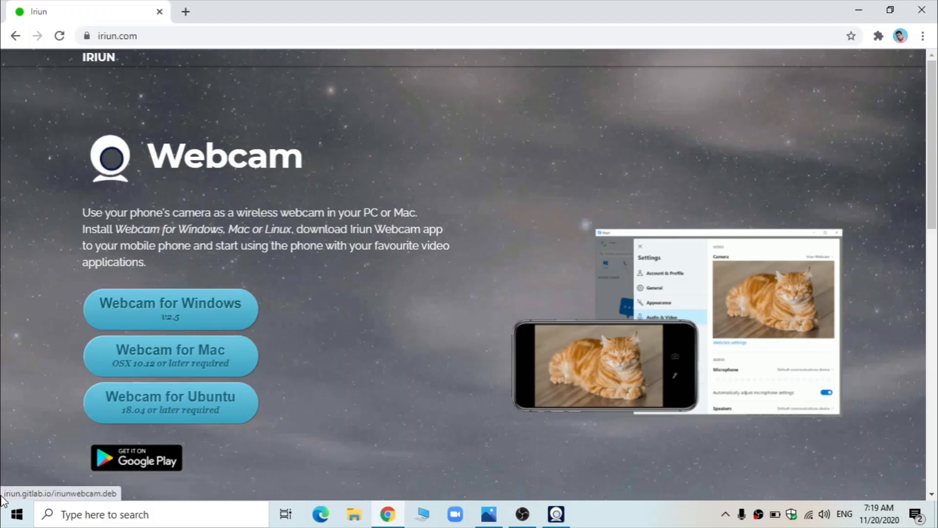
mouse_move(43, 486)
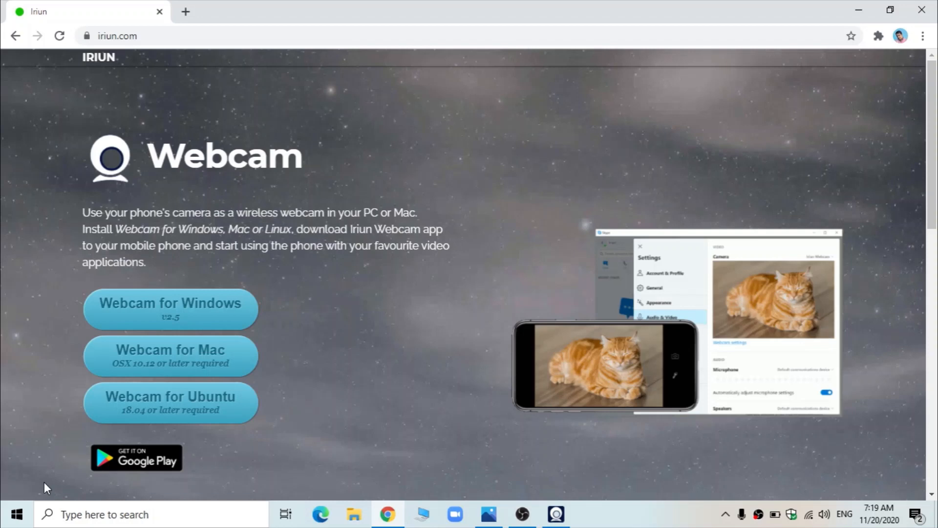
mouse_move(385, 434)
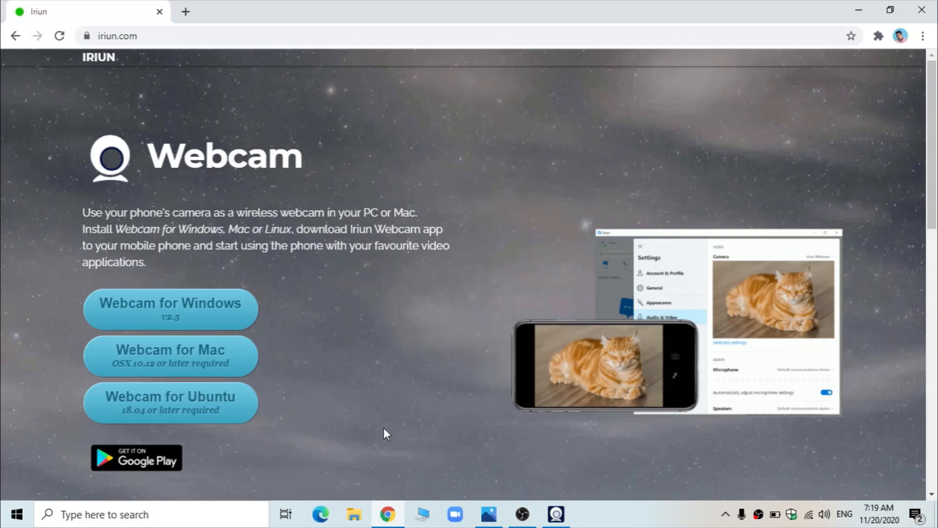
mouse_move(526, 409)
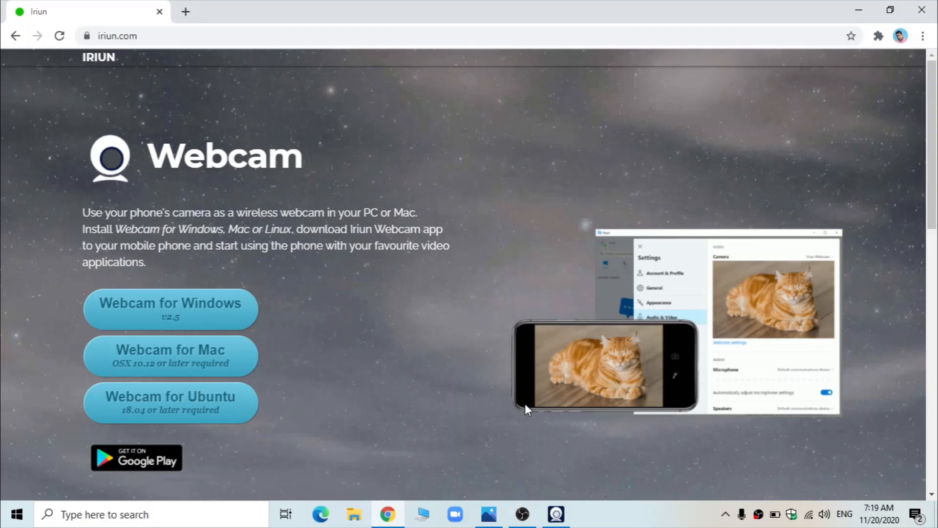
mouse_move(779, 218)
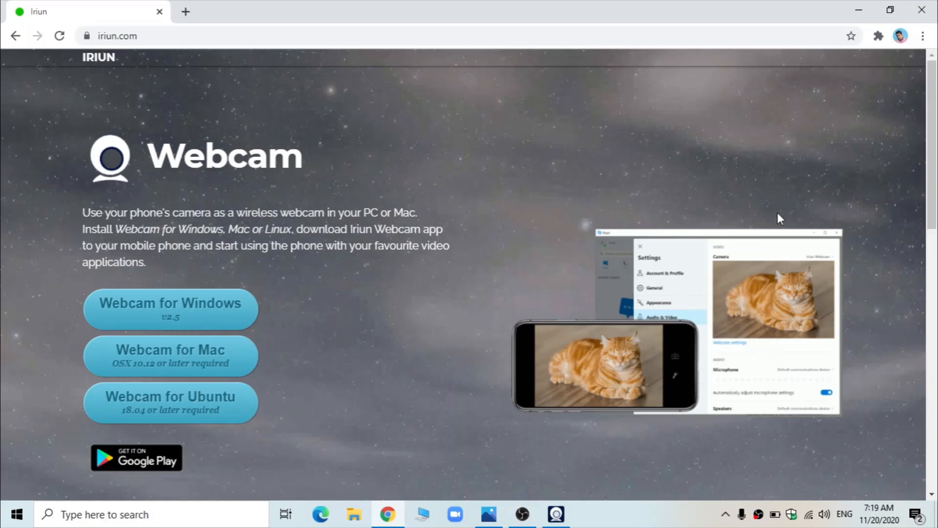
mouse_move(727, 325)
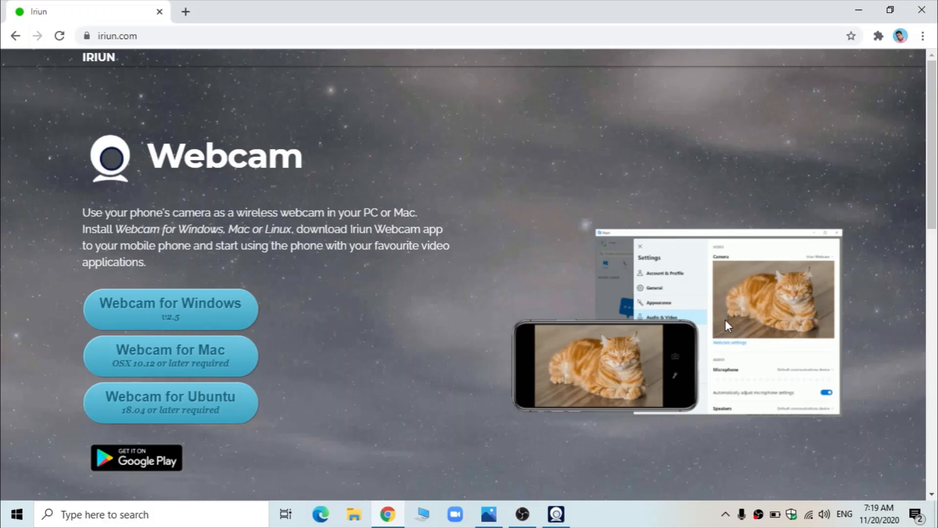
mouse_move(681, 359)
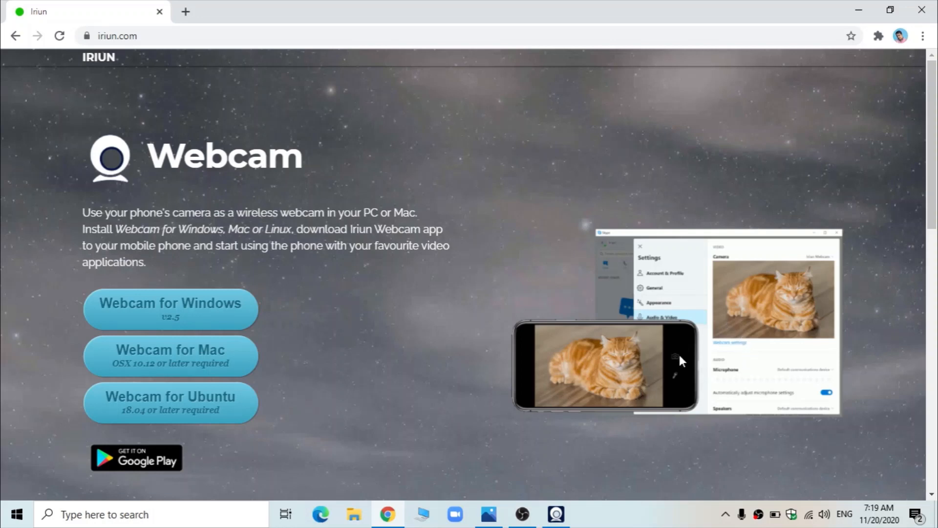
mouse_move(787, 352)
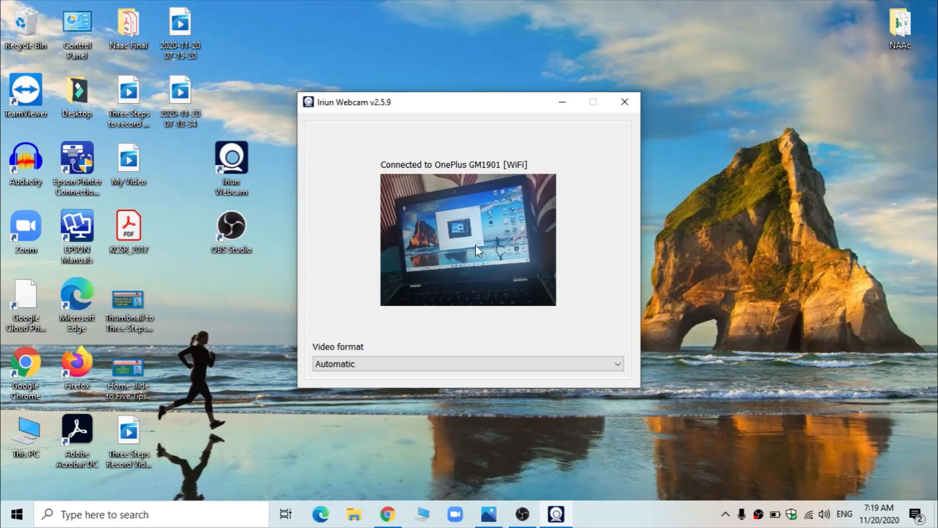
click(616, 363)
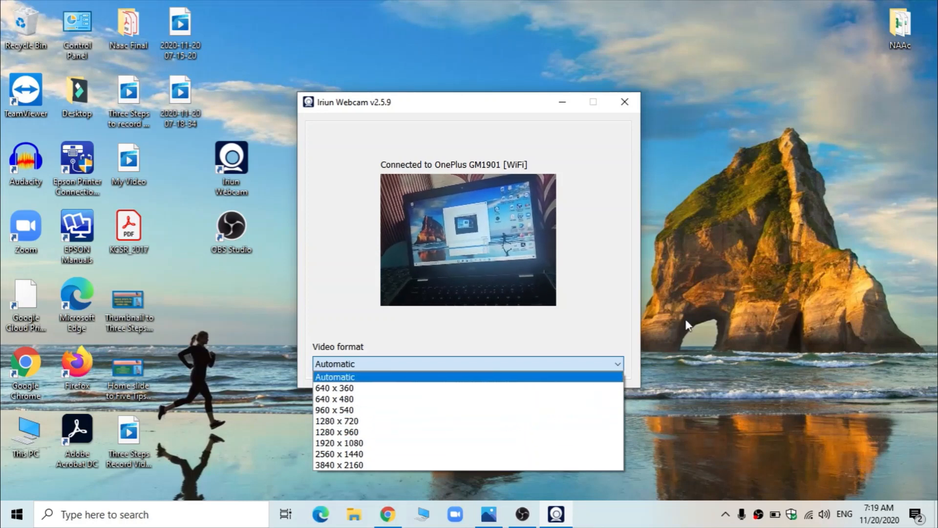
click(335, 376)
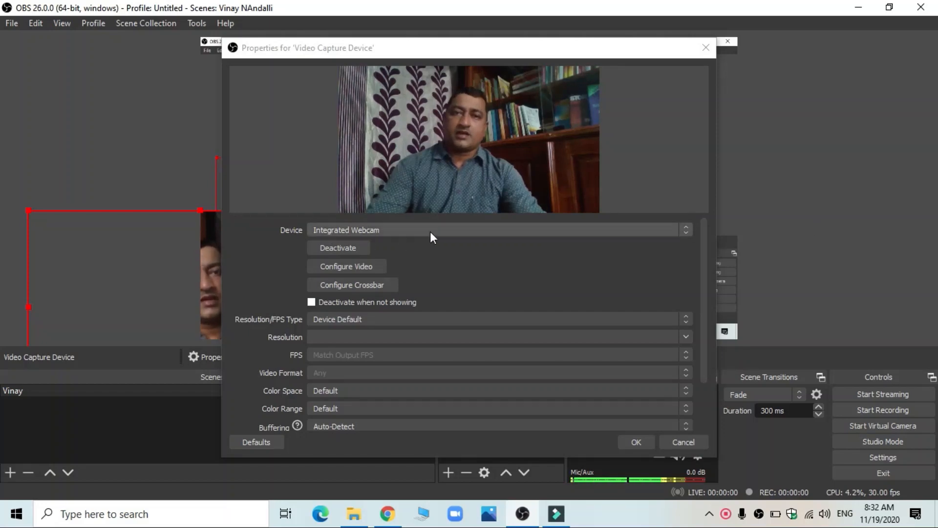
mouse_move(584, 137)
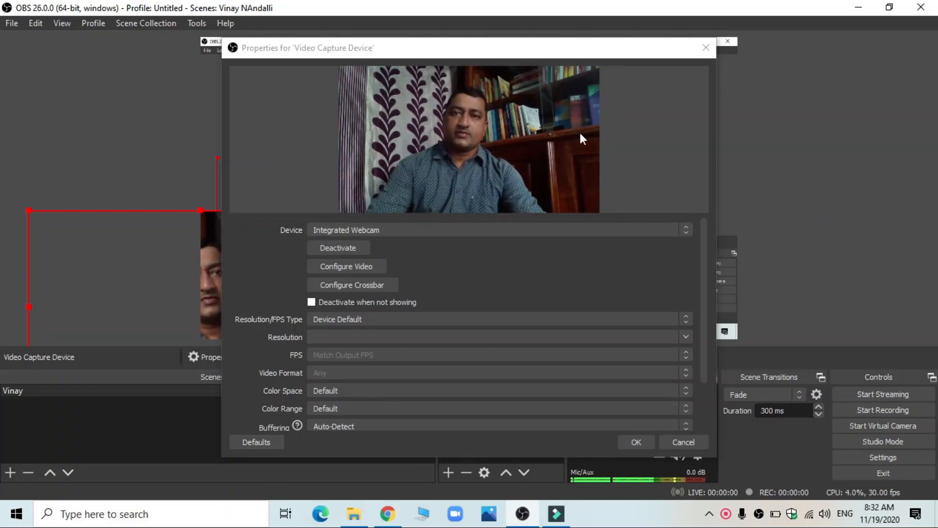
mouse_move(629, 233)
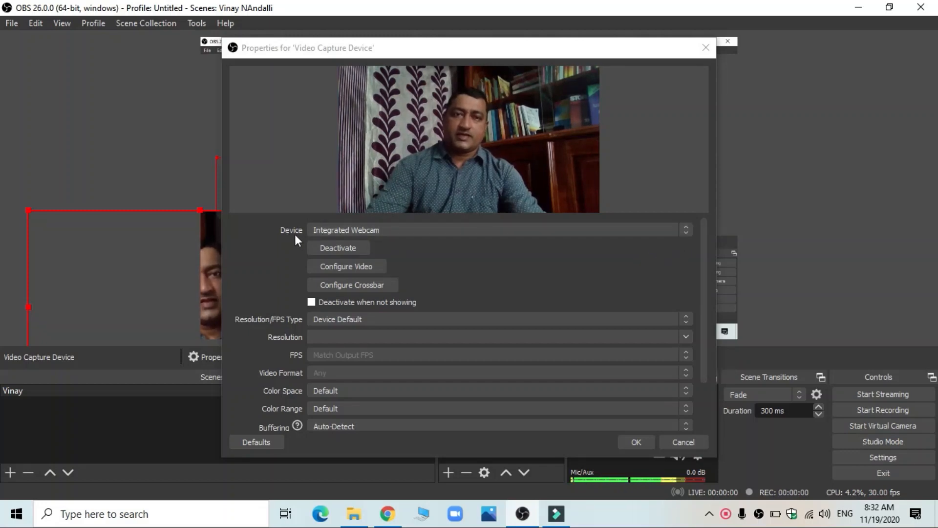
mouse_move(678, 243)
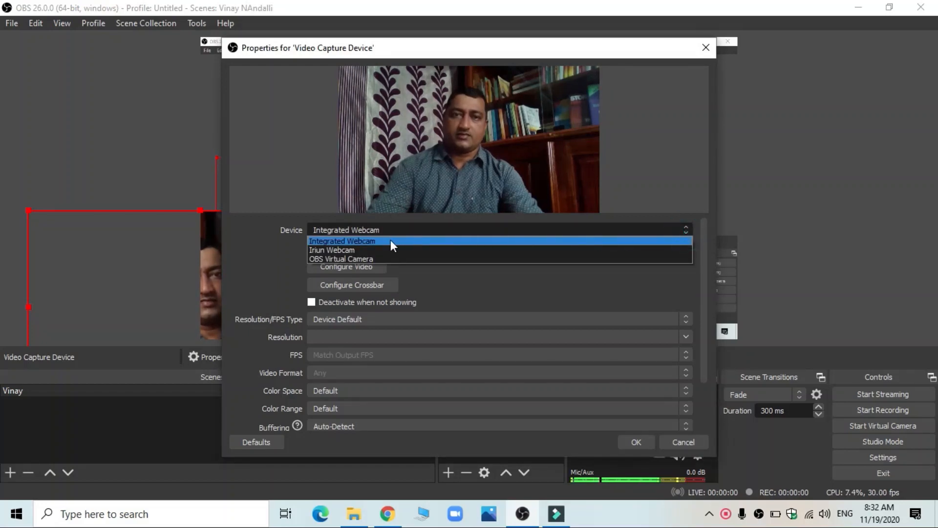
mouse_move(383, 249)
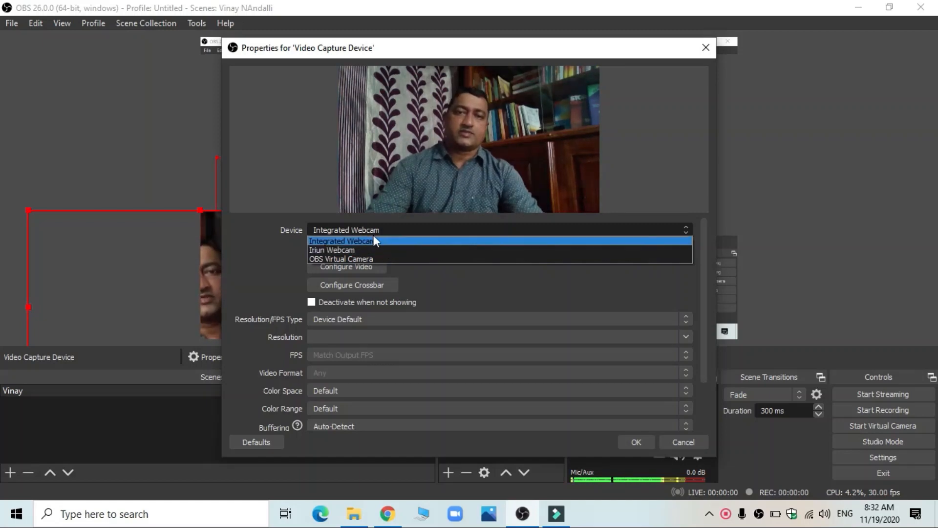
mouse_move(417, 28)
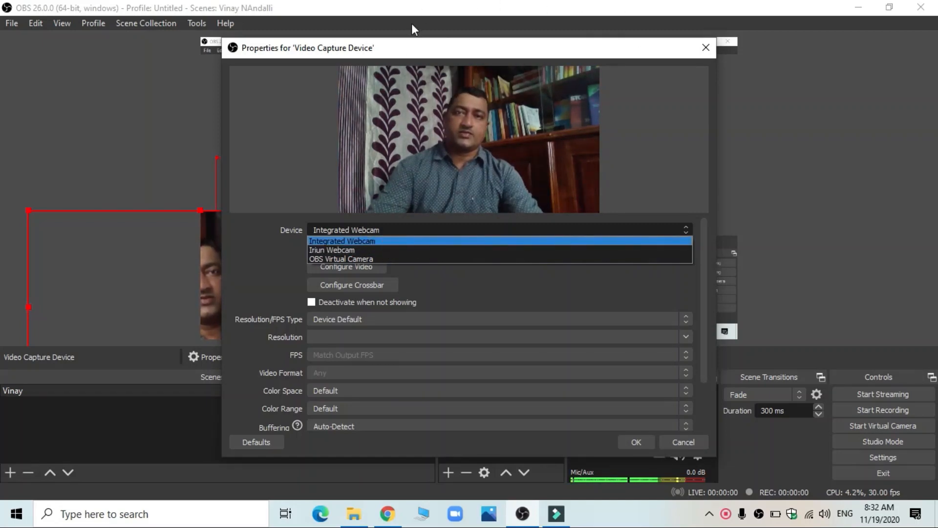
mouse_move(822, 234)
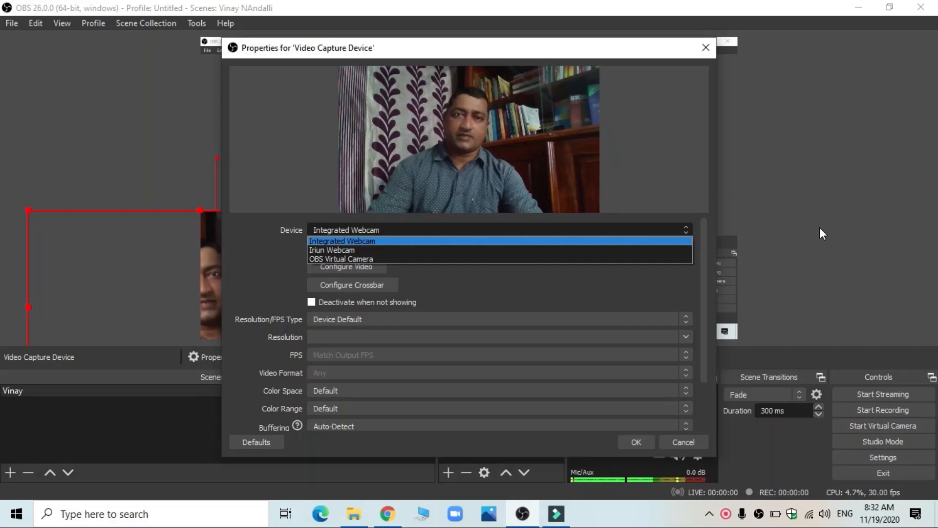
mouse_move(488, 222)
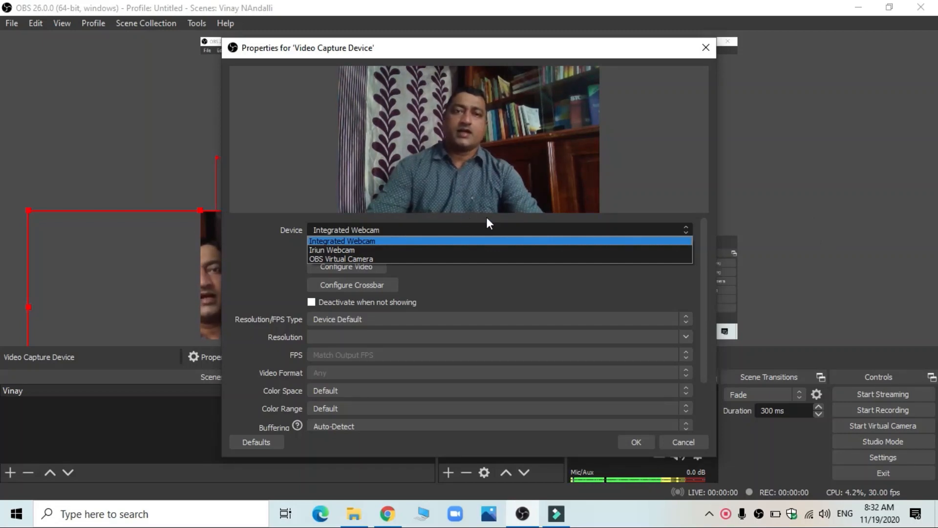
mouse_move(814, 184)
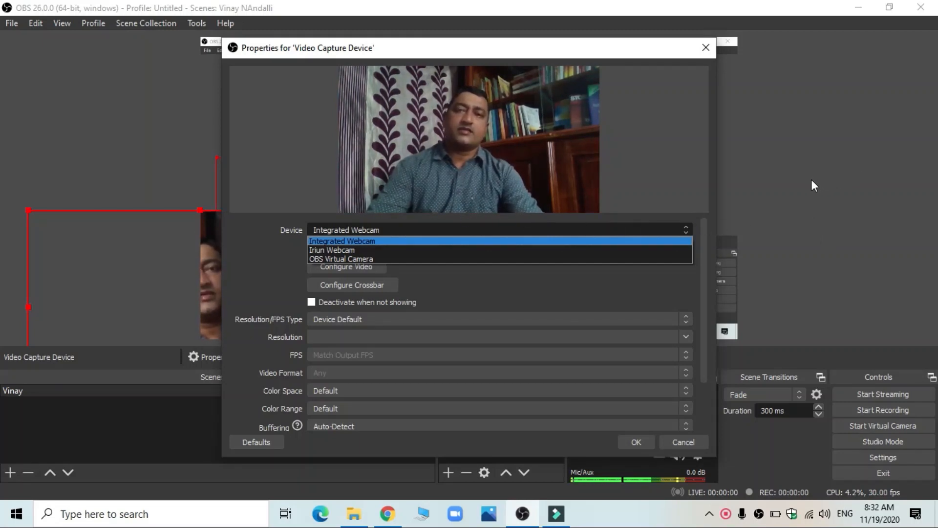
mouse_move(807, 188)
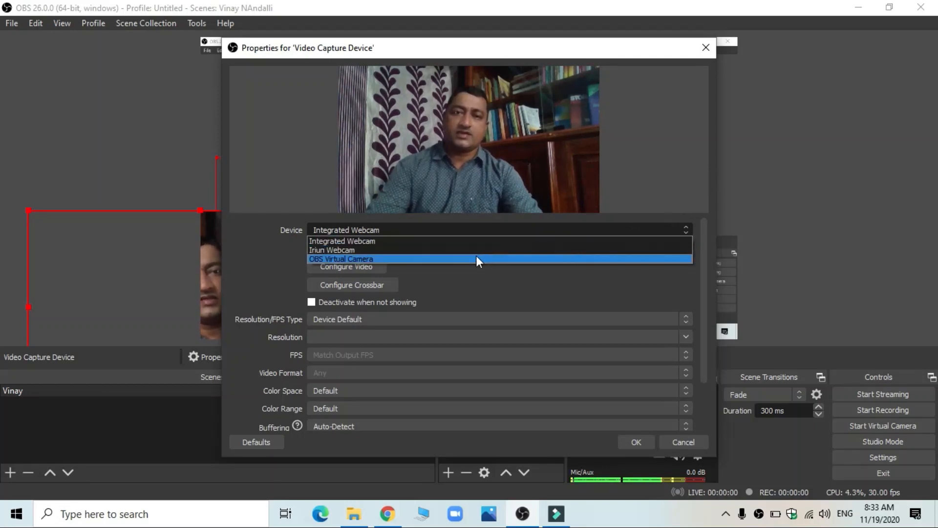
Step: Set the Video Capture Device to Iriun Webcam and apply it
click(331, 249)
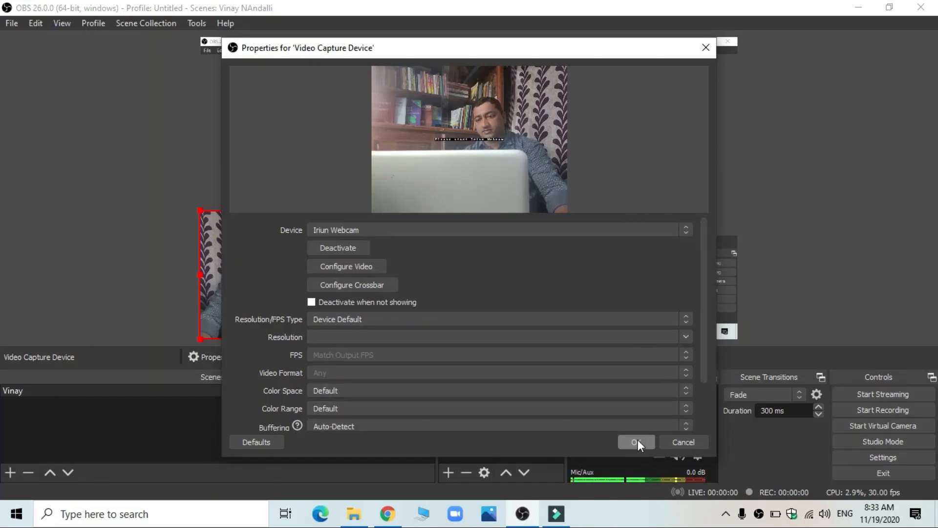
click(635, 442)
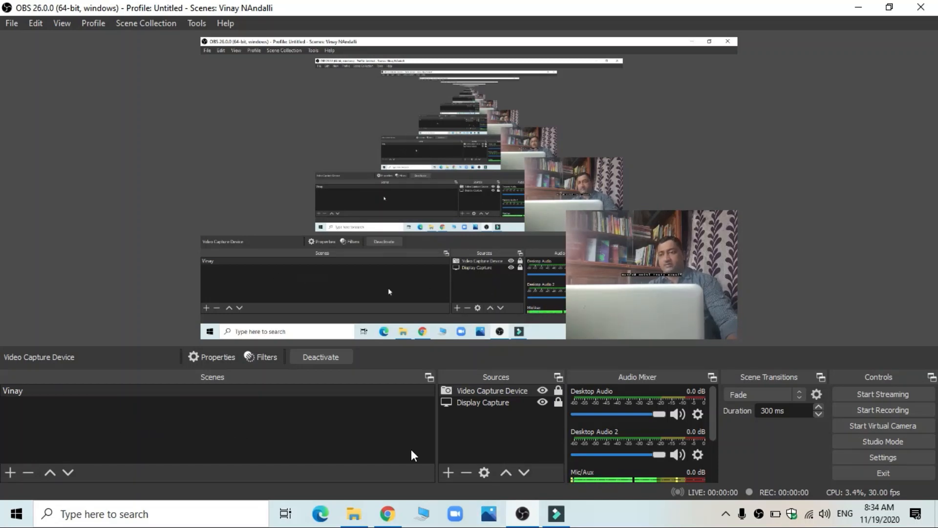
mouse_move(341, 422)
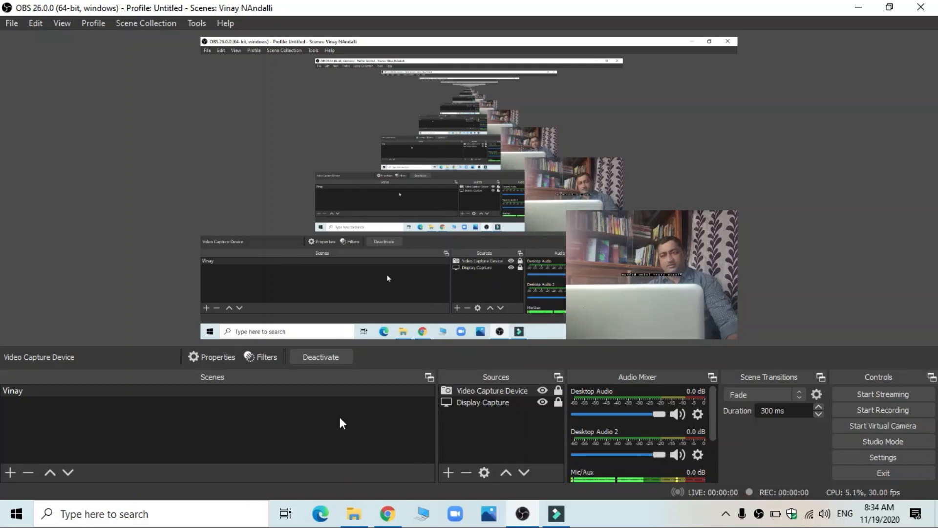
Step: In Output settings, choose Desktop as the recording path and apply
click(881, 456)
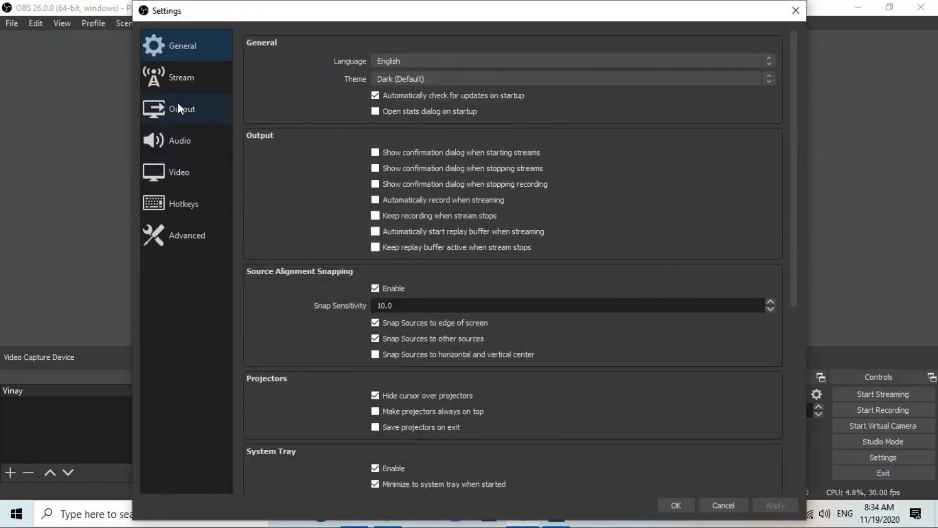
click(182, 109)
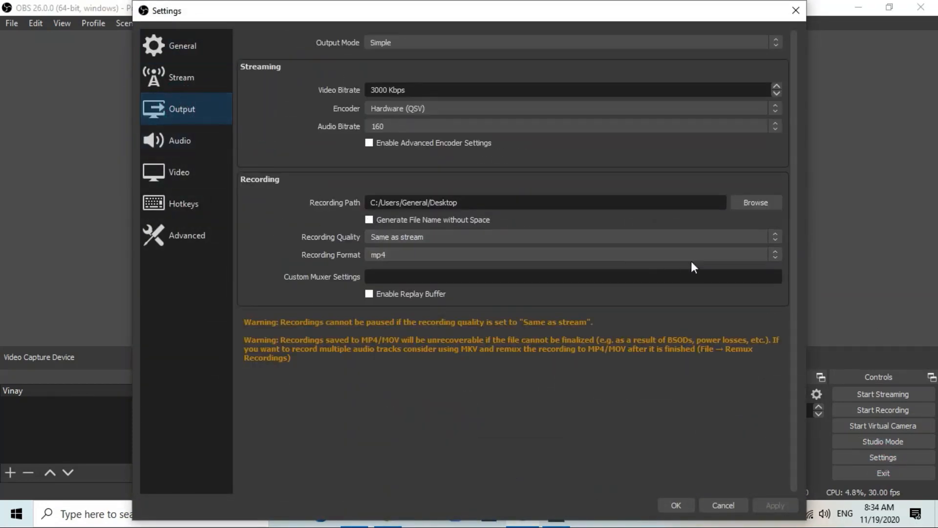
mouse_move(755, 202)
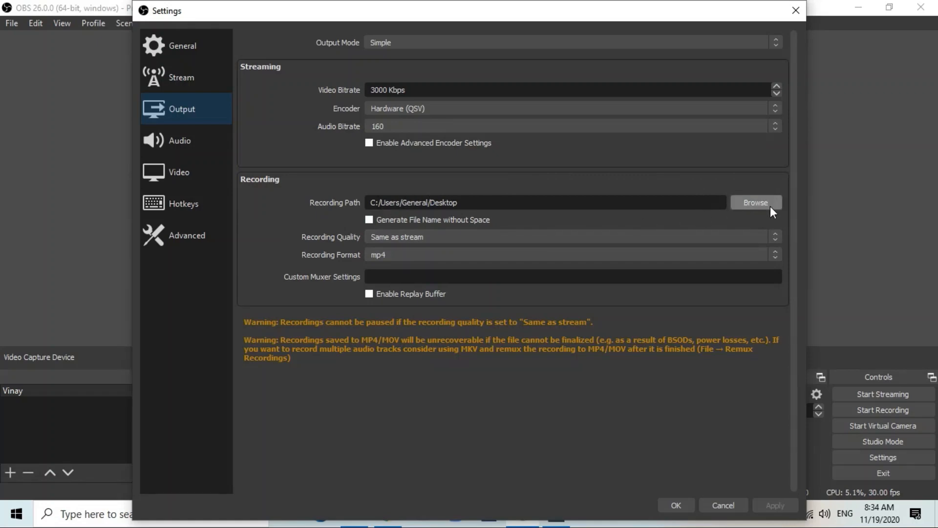
mouse_move(772, 212)
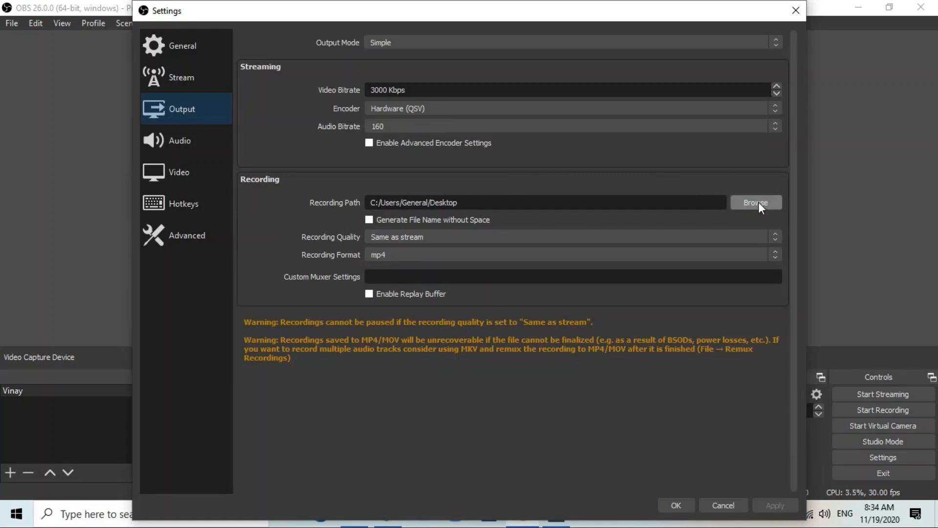
click(755, 202)
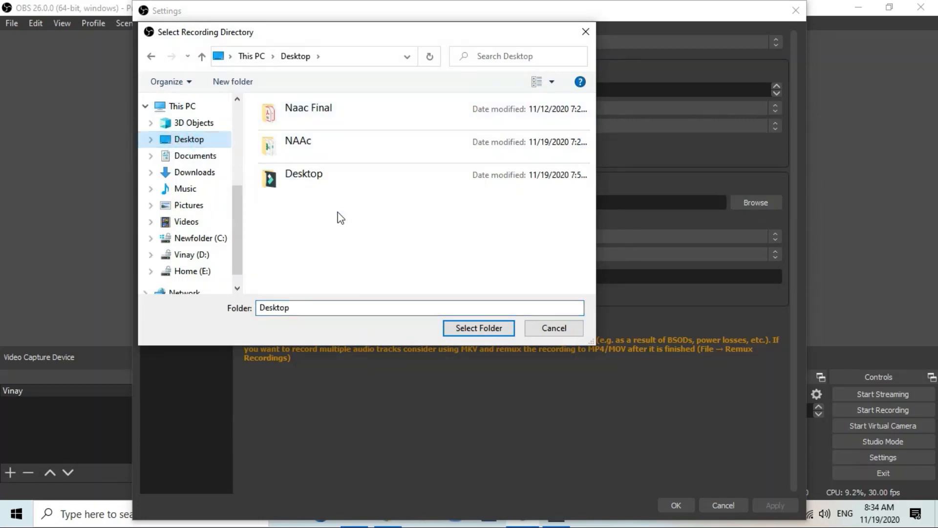
click(478, 328)
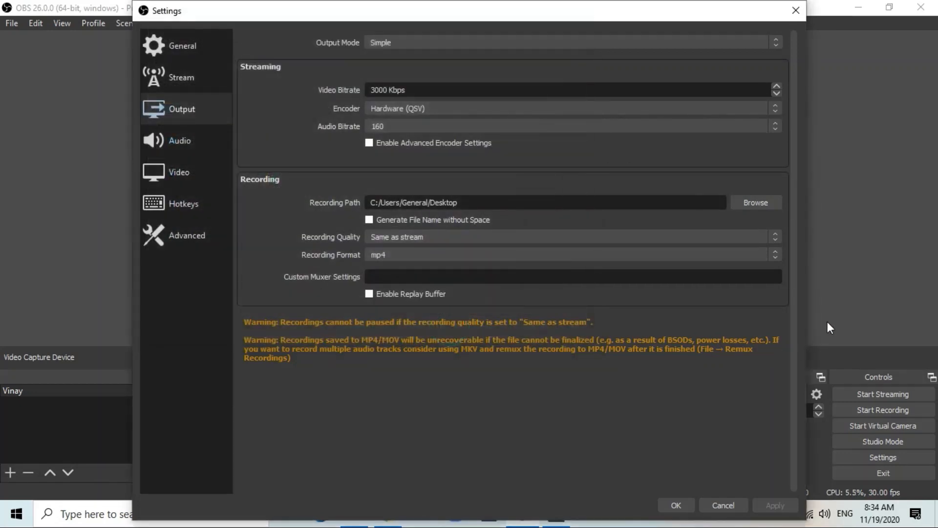
mouse_move(694, 470)
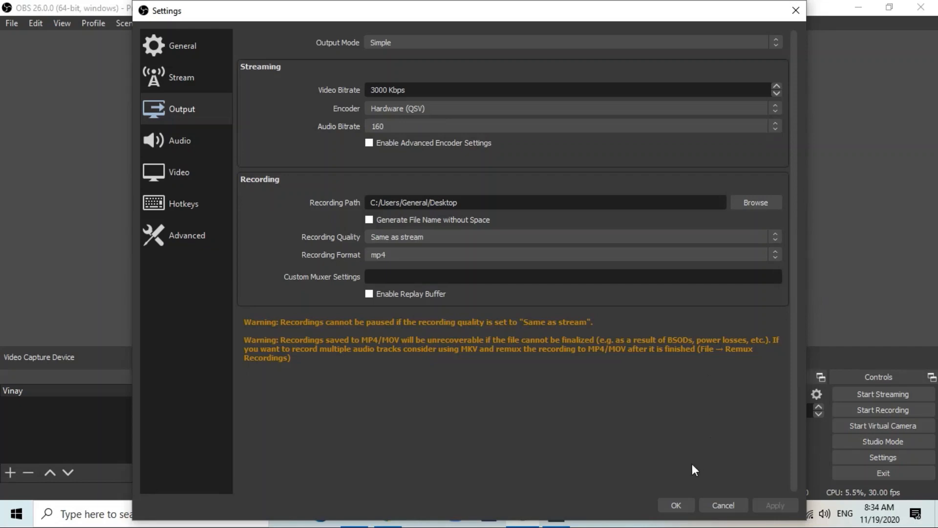
click(675, 505)
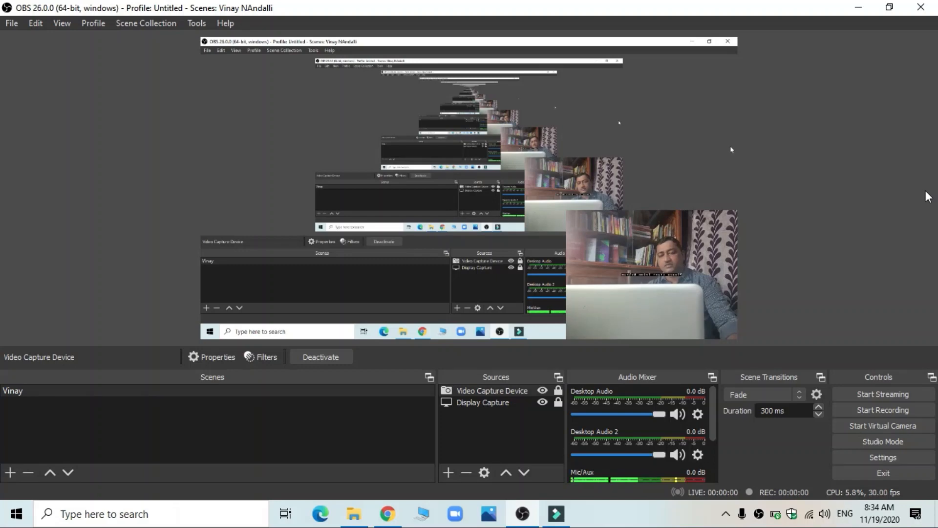
Step: In Hotkeys settings, bind Shift to Start Recording and Ctrl to Stop Recording, then save
click(882, 456)
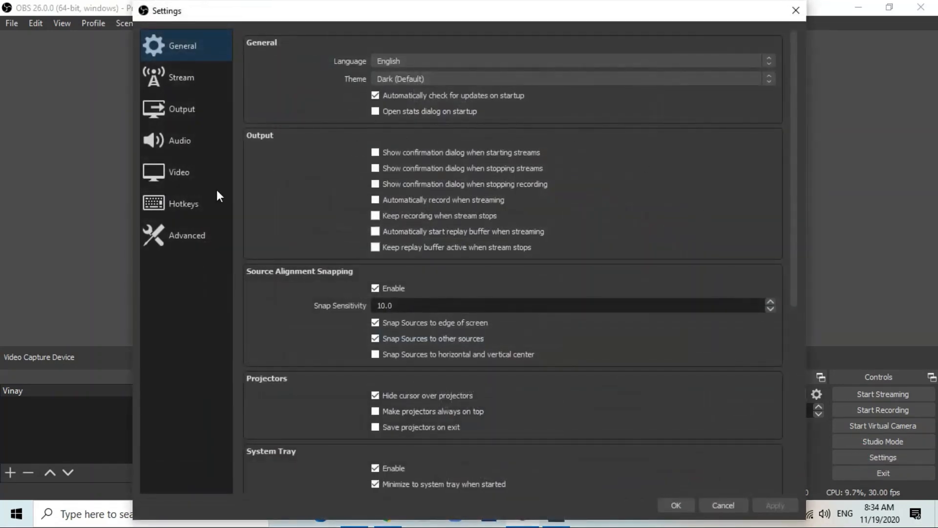
click(183, 203)
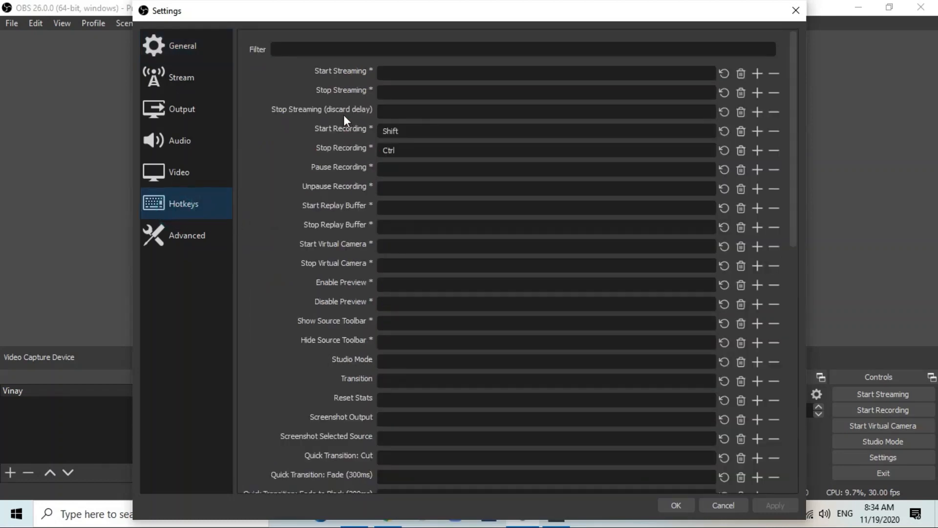
mouse_move(277, 186)
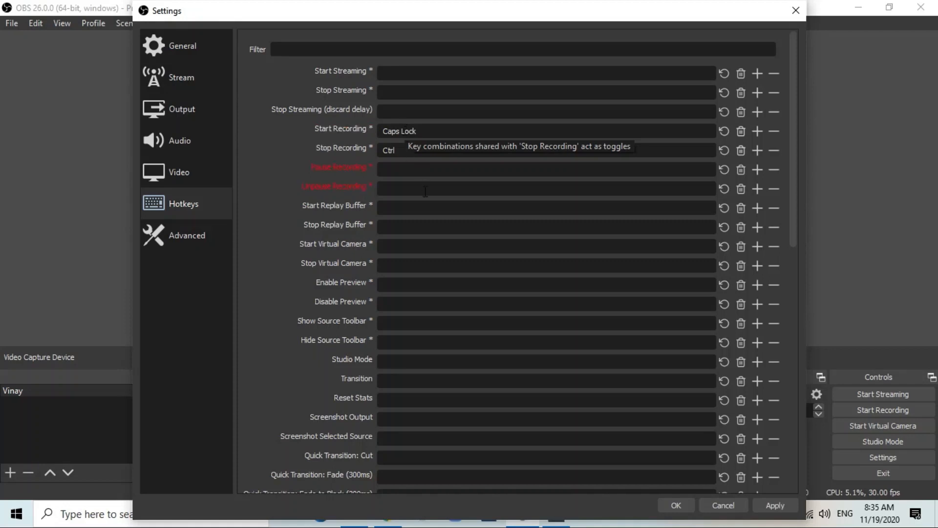
mouse_move(482, 263)
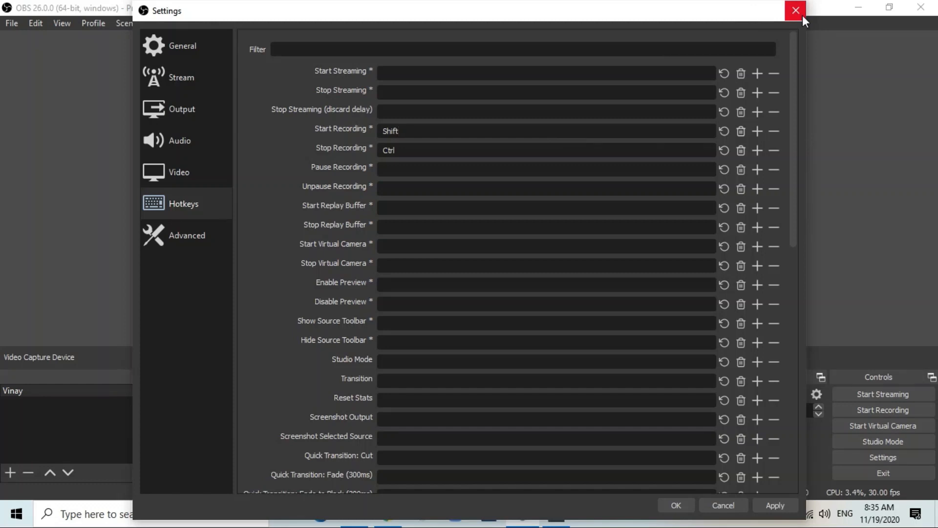
click(795, 10)
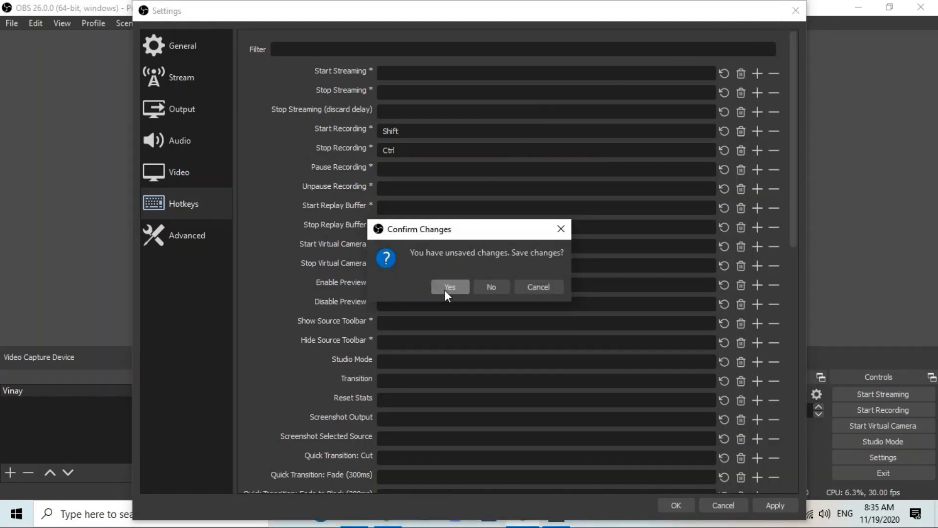
click(450, 287)
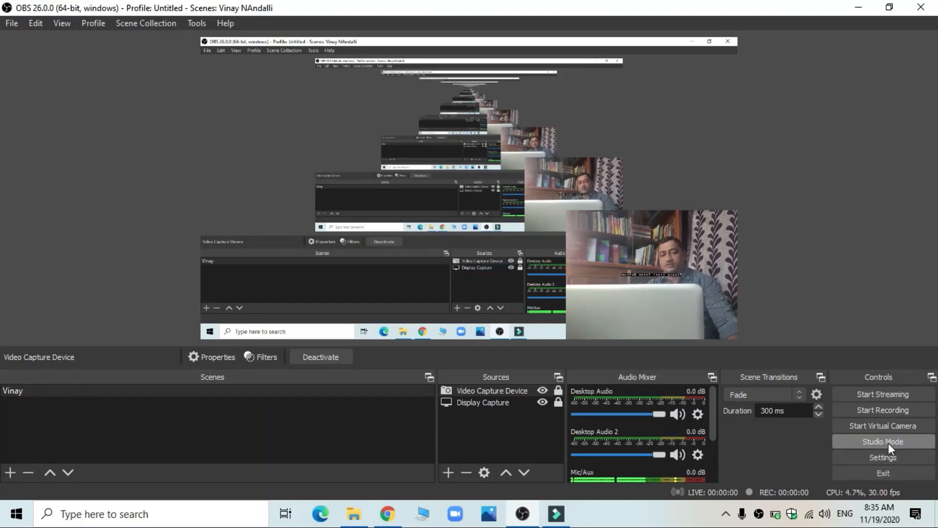
mouse_move(771, 12)
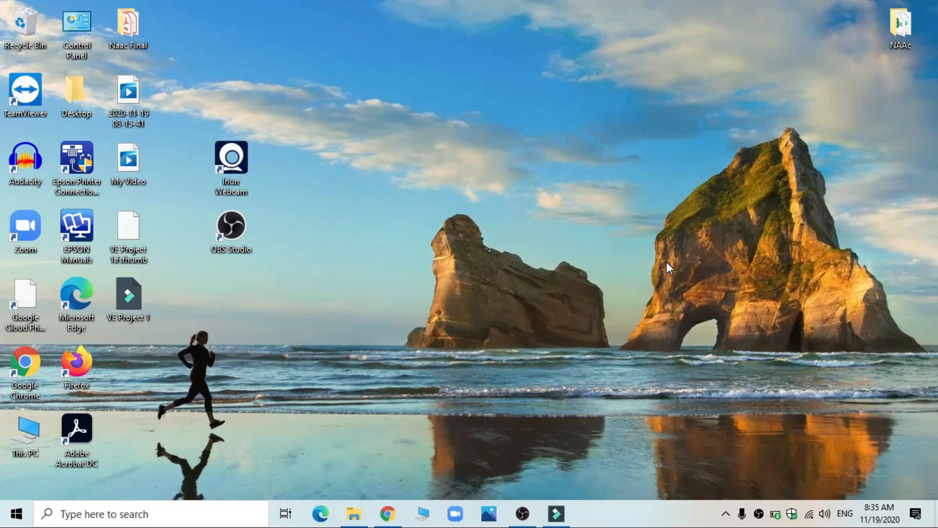
mouse_move(651, 346)
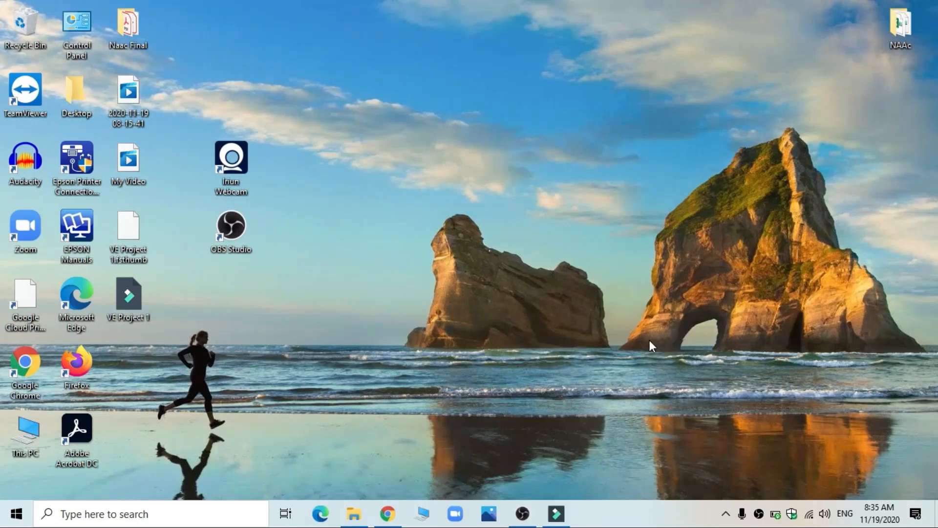
mouse_move(609, 406)
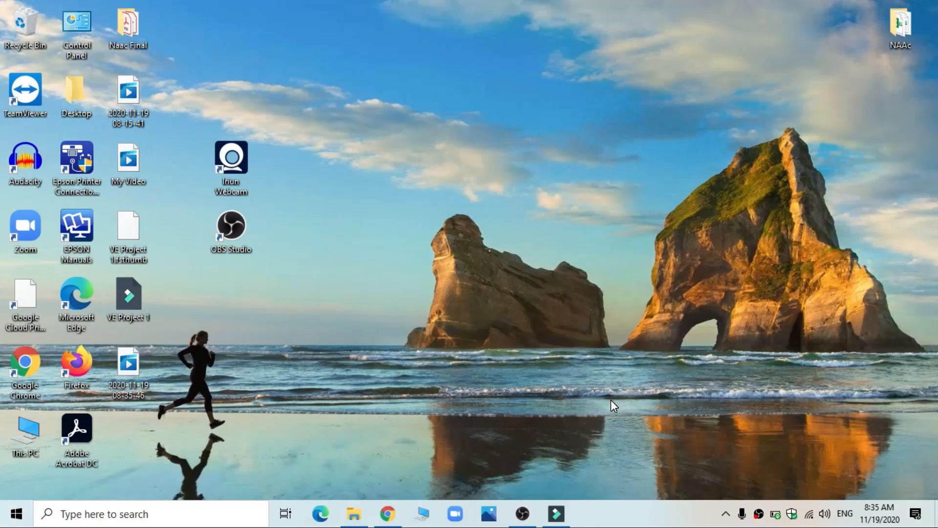
mouse_move(521, 513)
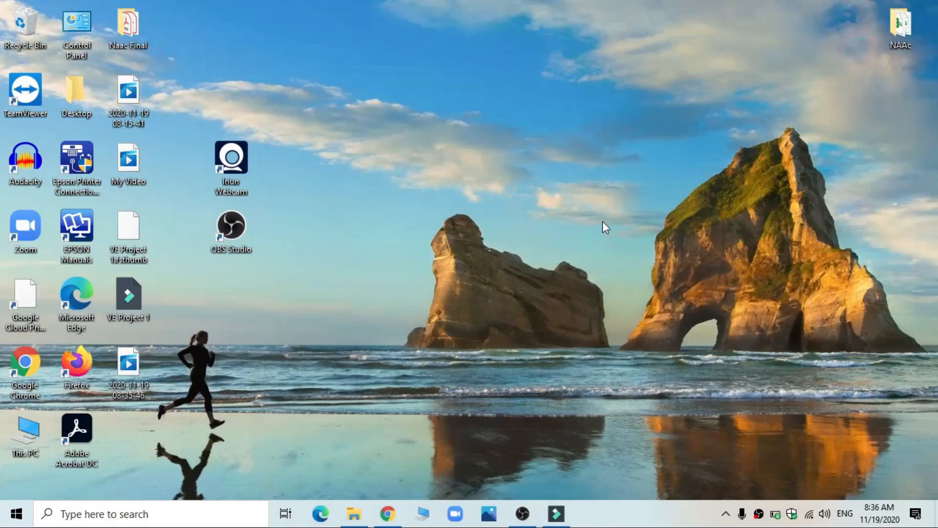
mouse_move(538, 273)
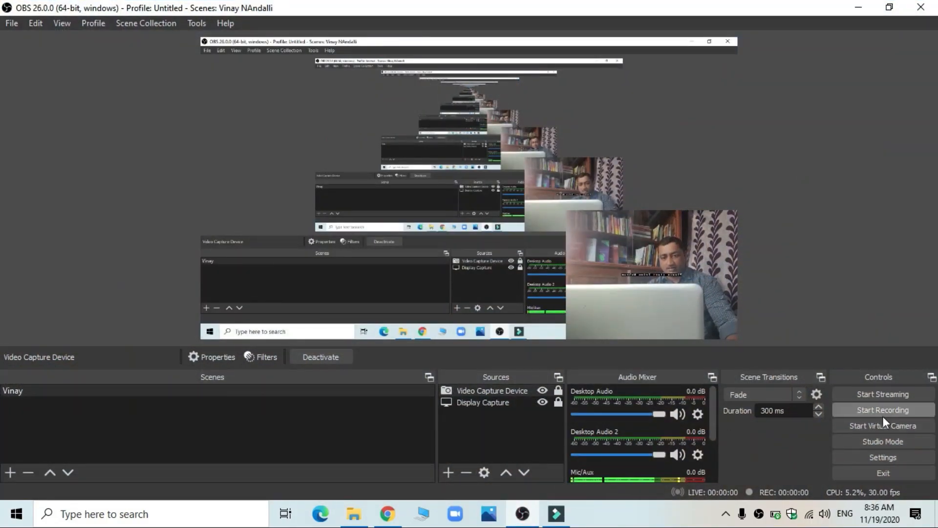
mouse_move(866, 20)
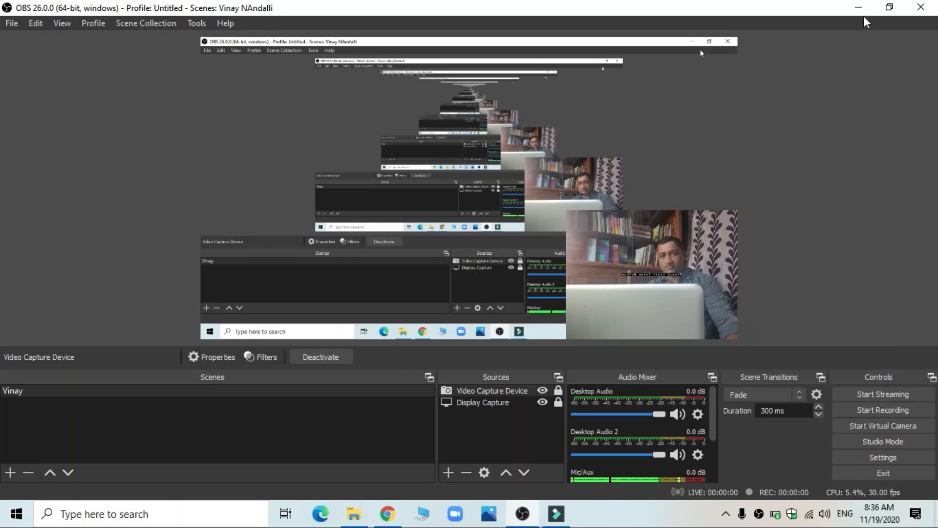
mouse_move(860, 9)
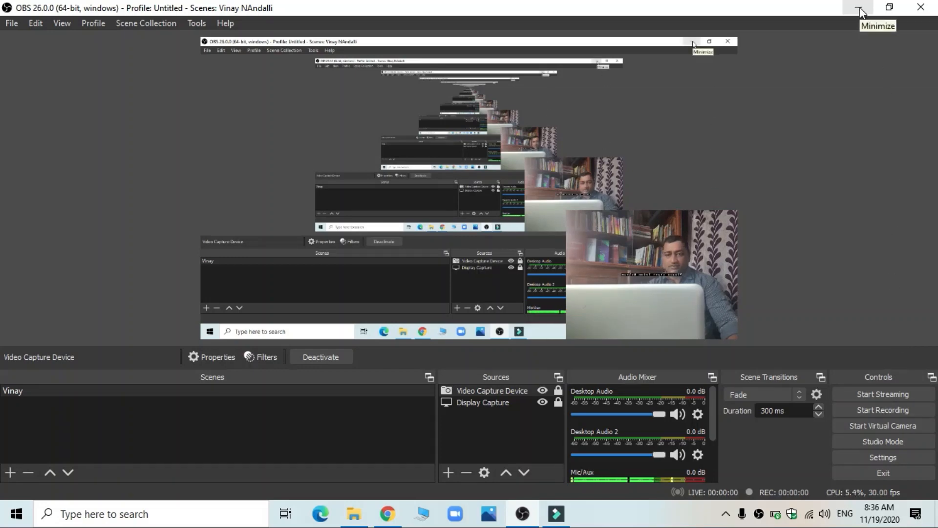
click(859, 9)
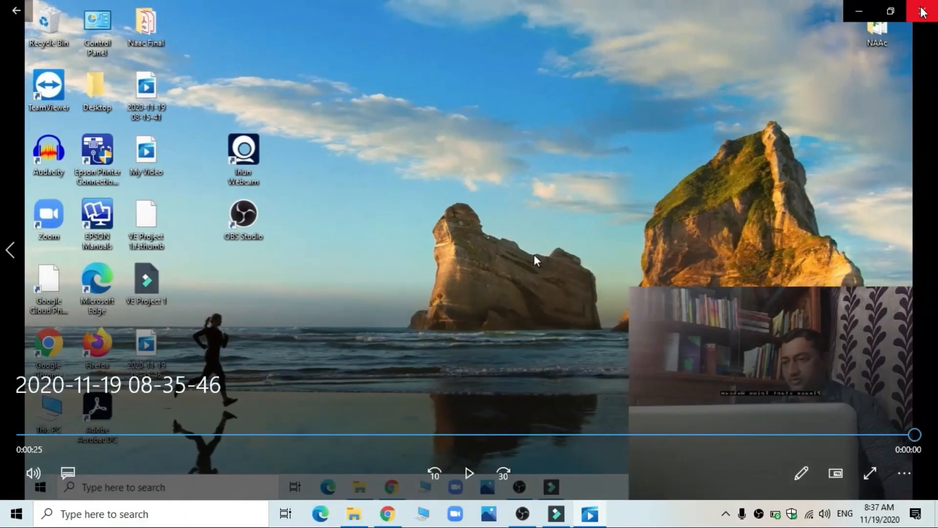
Step: Close the Movies & TV player, returning to the Windows desktop
click(923, 11)
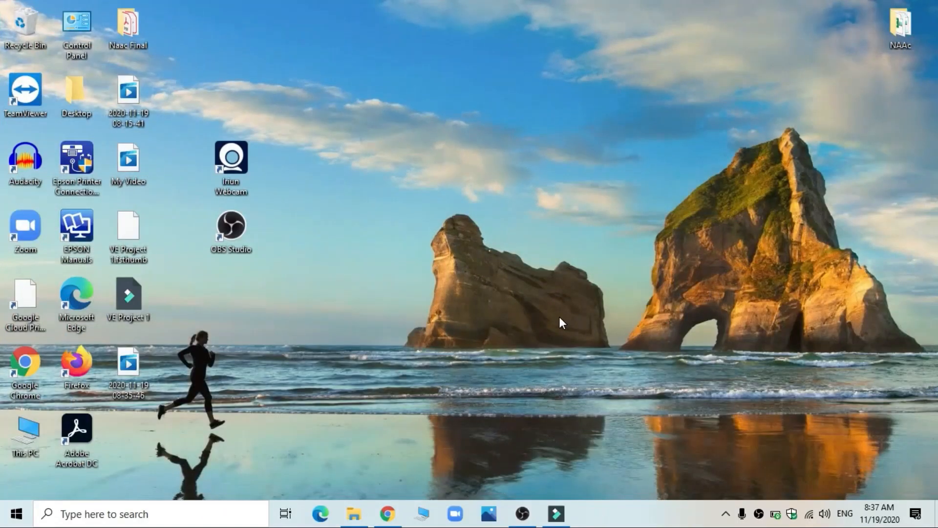
mouse_move(606, 381)
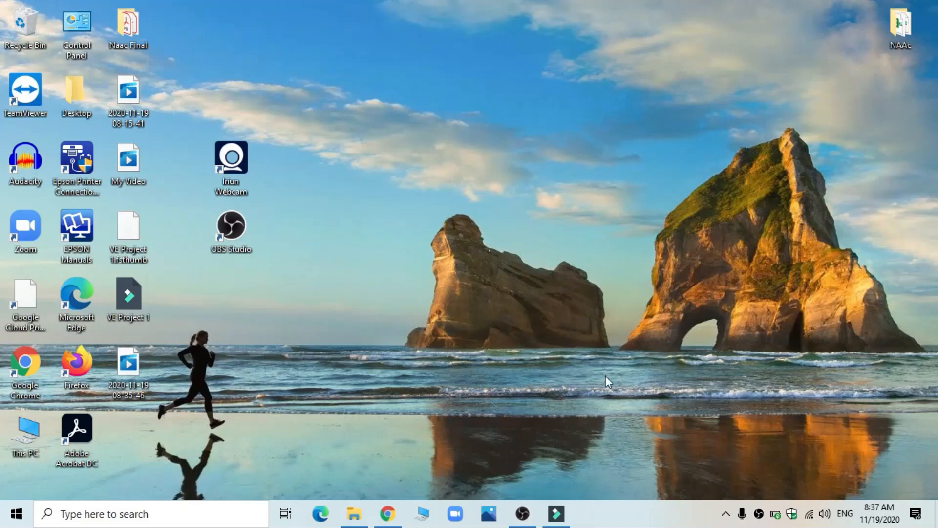
mouse_move(622, 316)
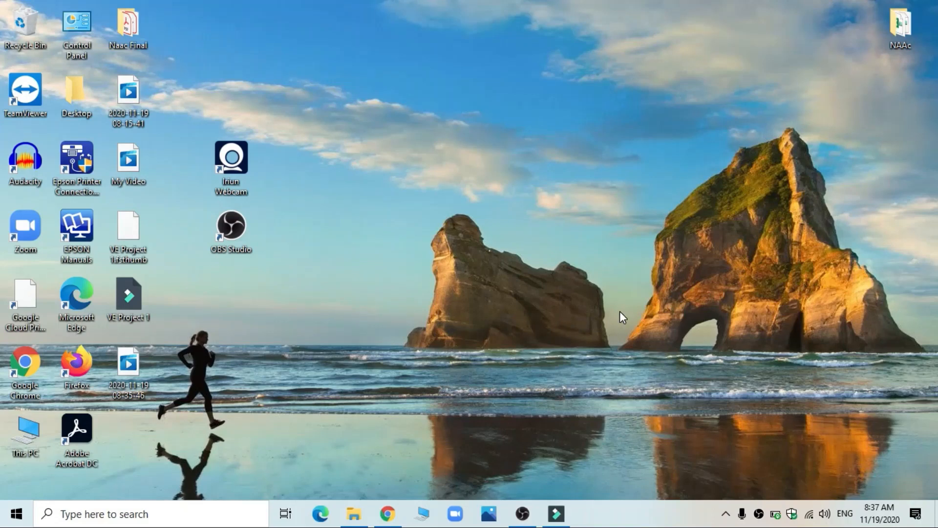
mouse_move(566, 209)
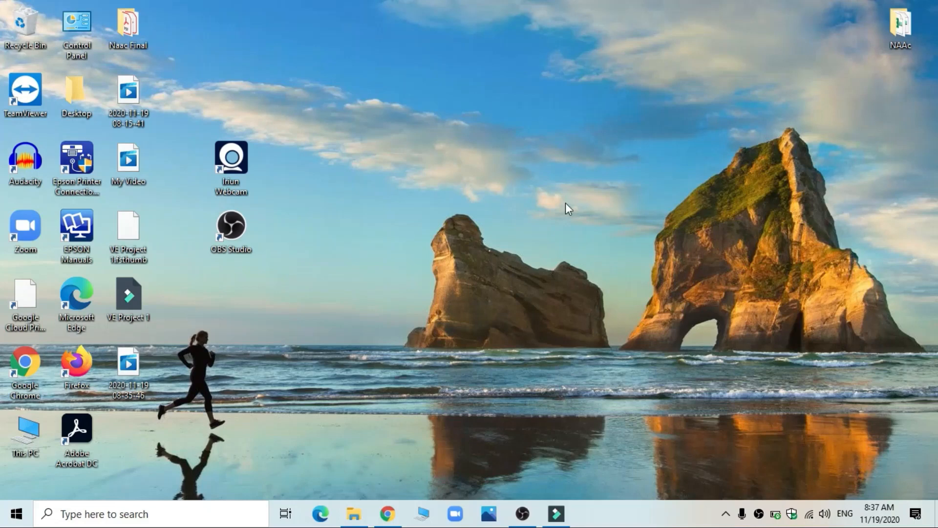
mouse_move(273, 192)
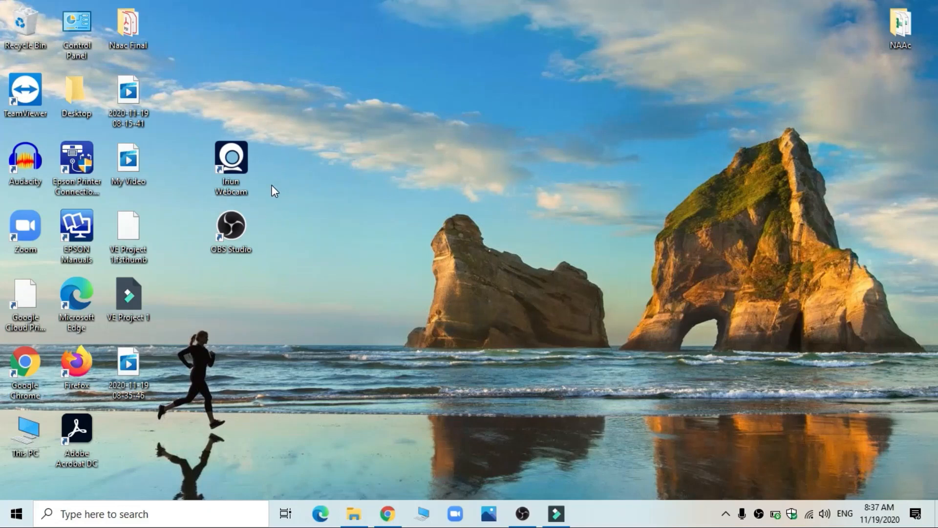
mouse_move(266, 234)
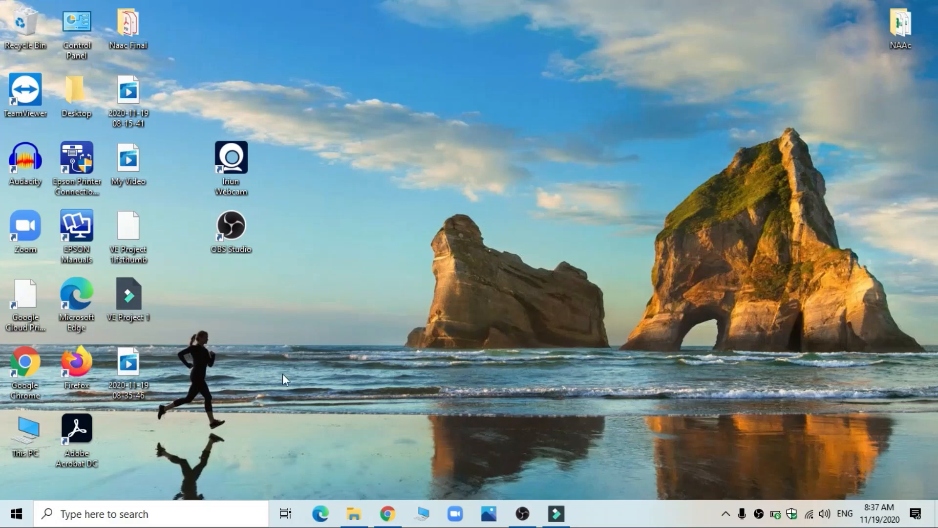
mouse_move(447, 354)
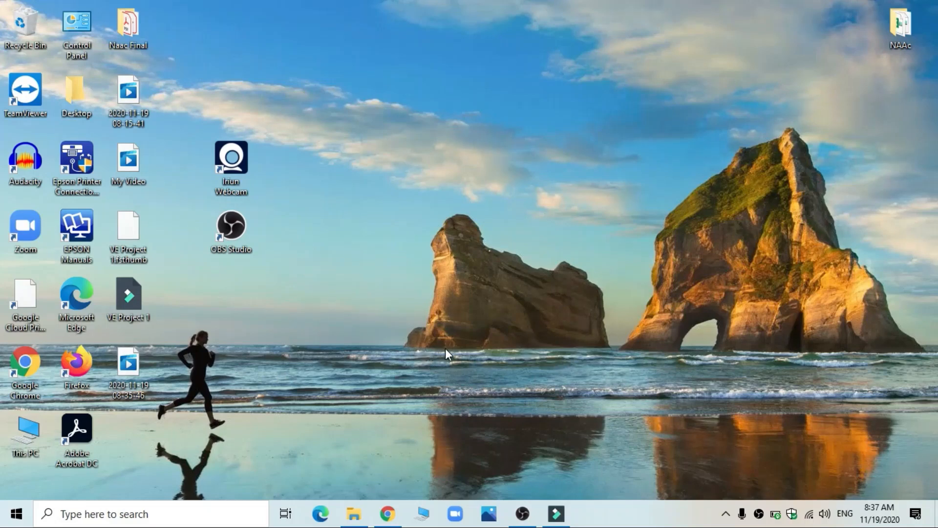
mouse_move(452, 352)
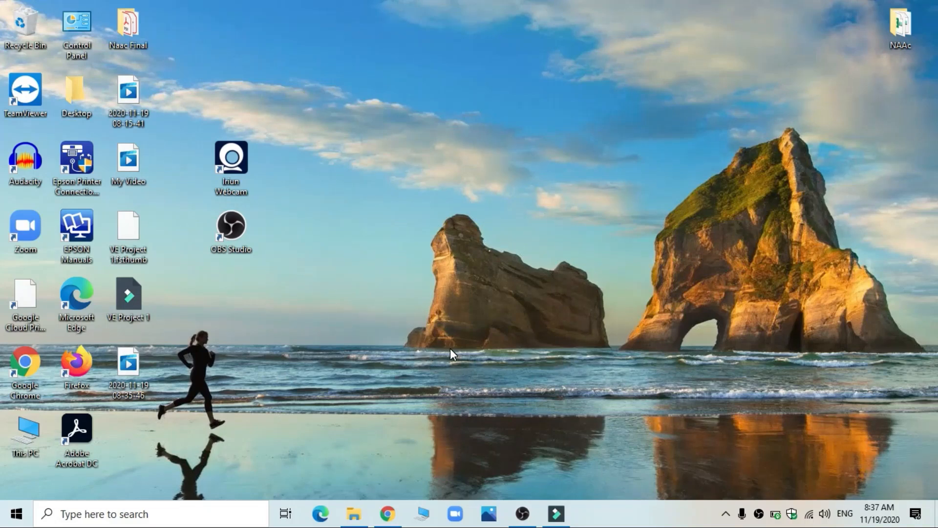
mouse_move(467, 357)
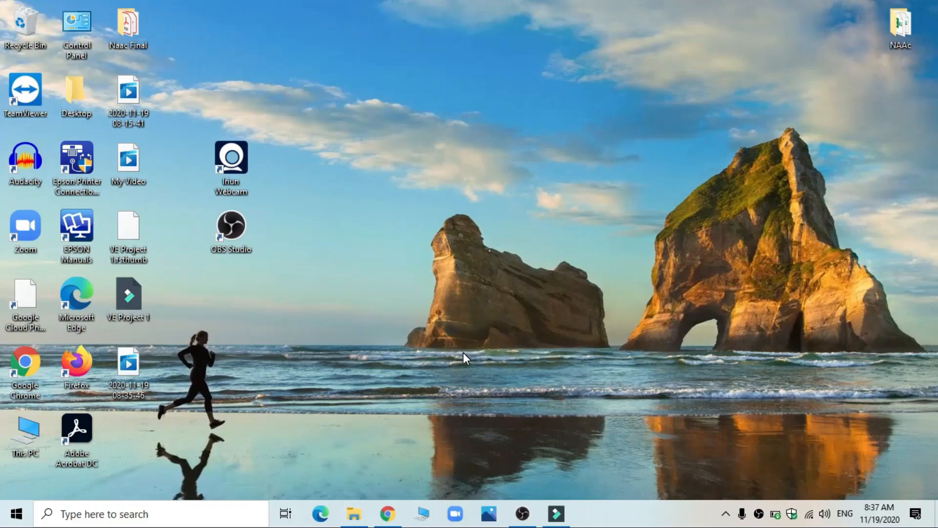